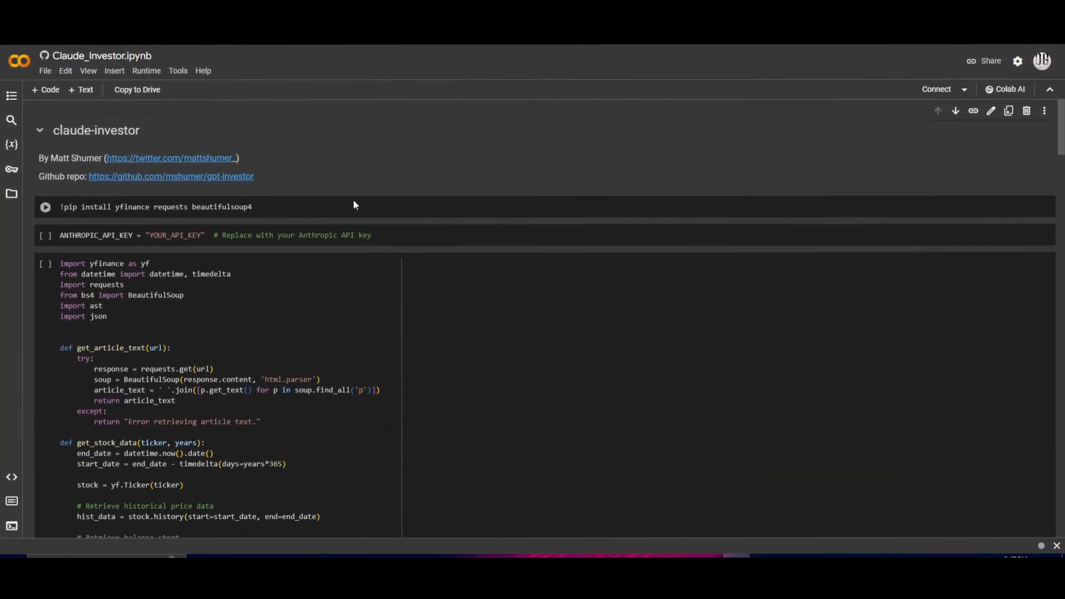
Step: Scroll through the Claude_Investor notebook's code cells down to the main cell and its industry prompt
scroll("down", 3)
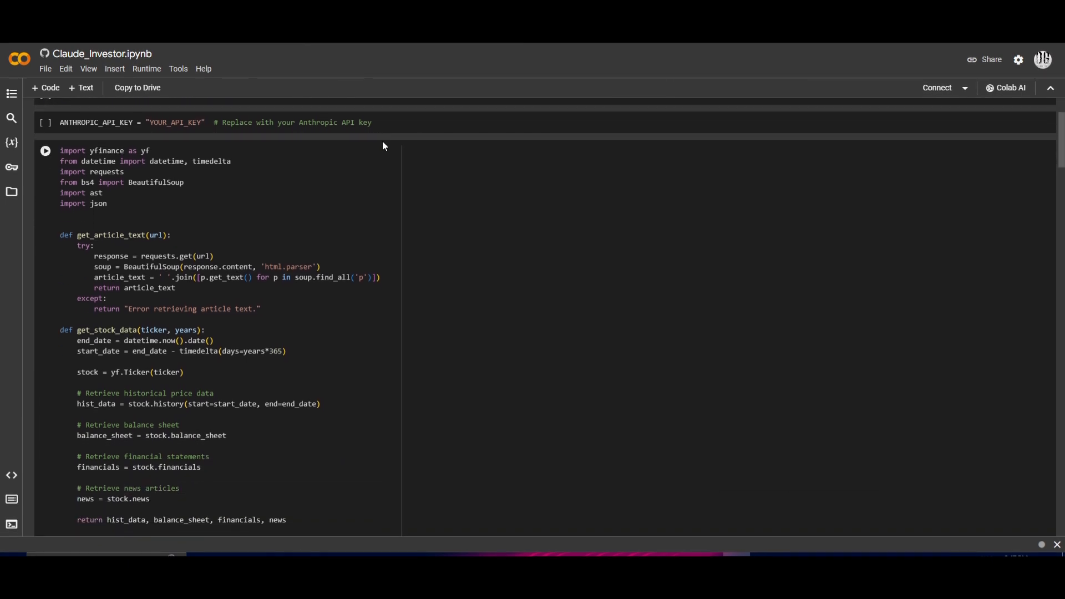
mouse_move(424, 219)
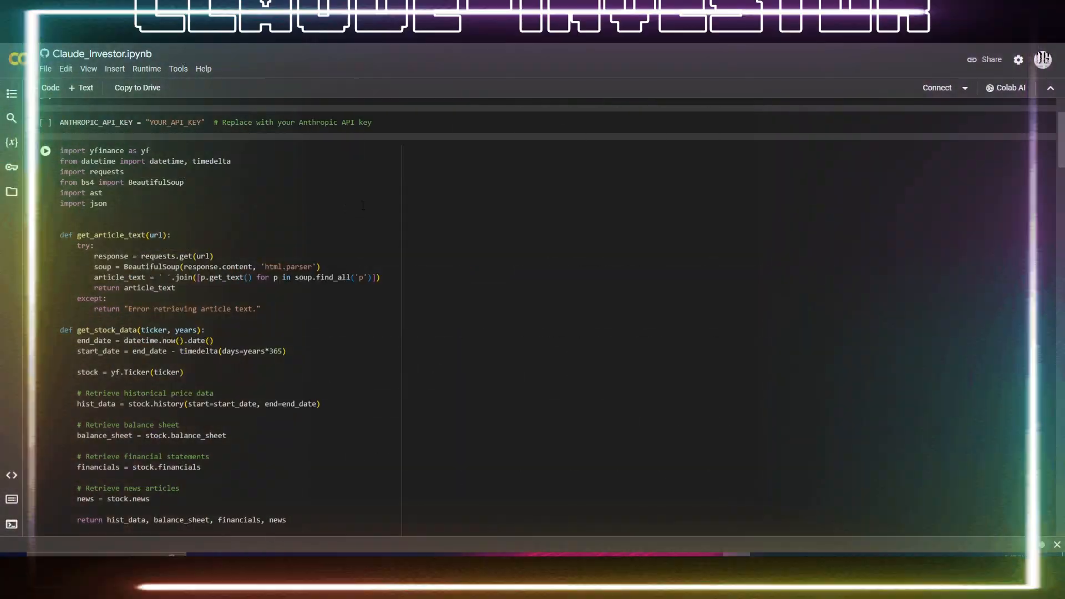
scroll("down", 3)
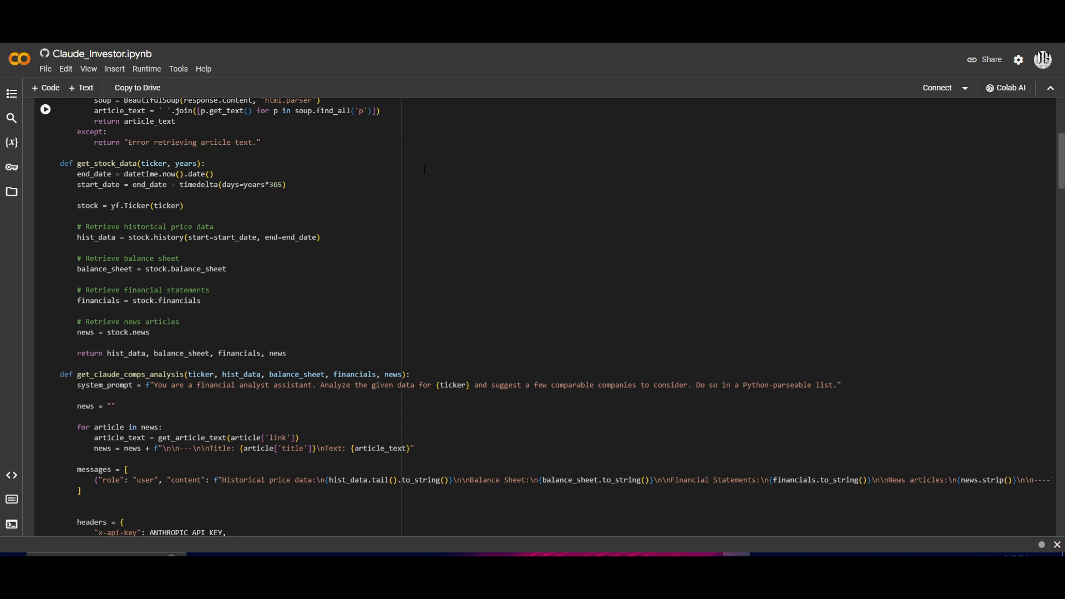
scroll("down", 3)
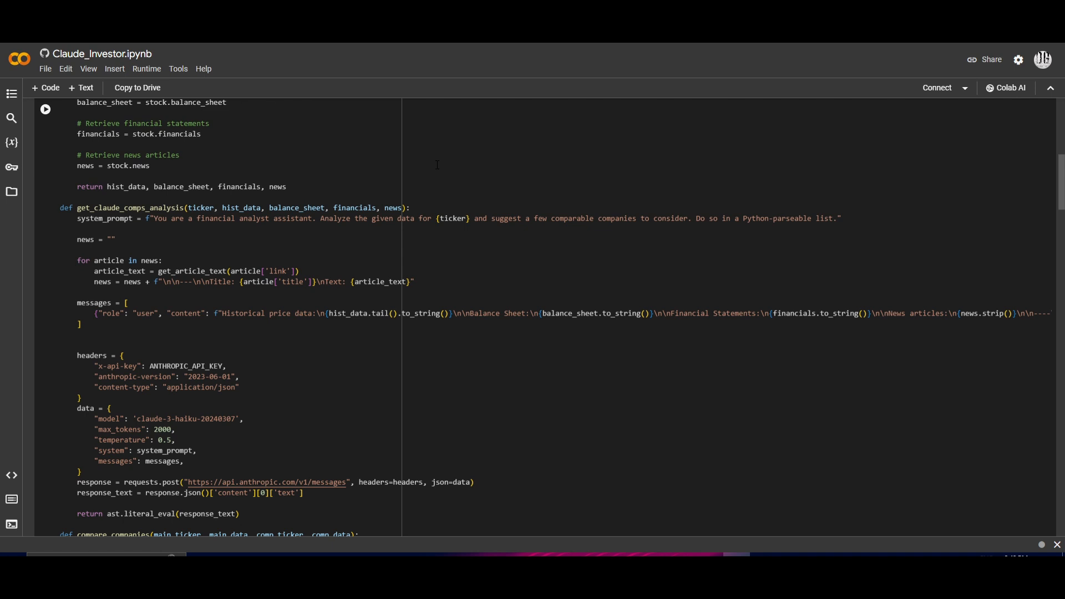
scroll("down", 3)
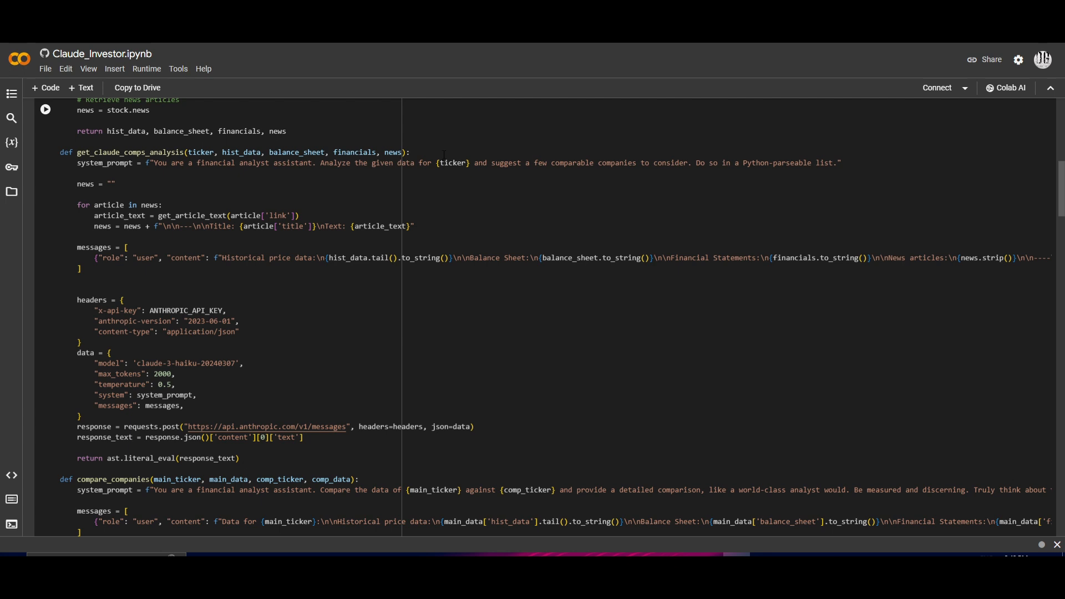
scroll("down", 3)
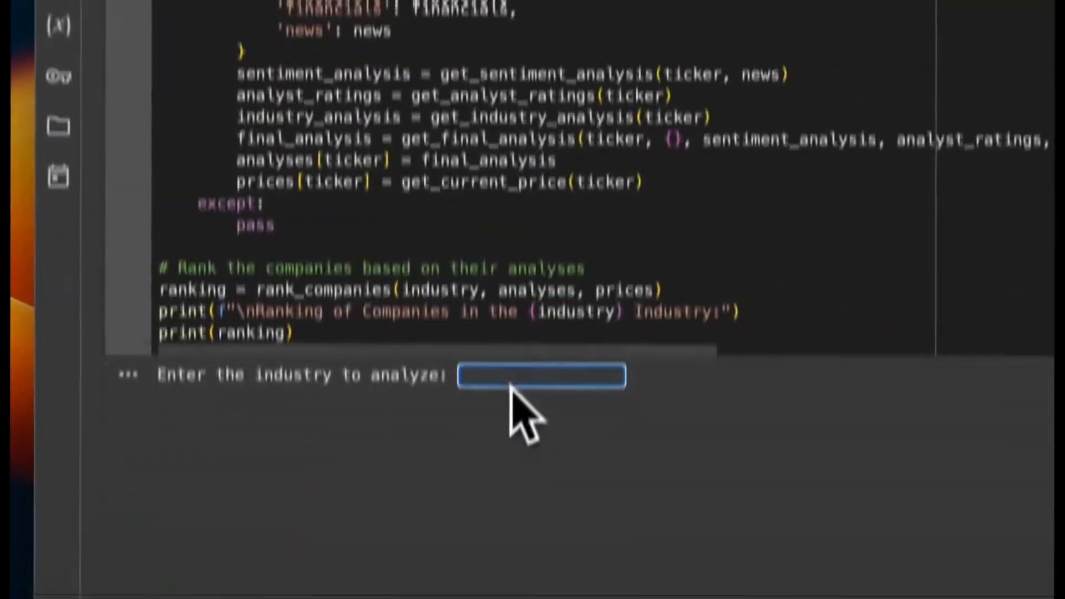
Step: Enter 'tech' as the industry so the notebook ranks five tech companies with prices and targets
type("tech")
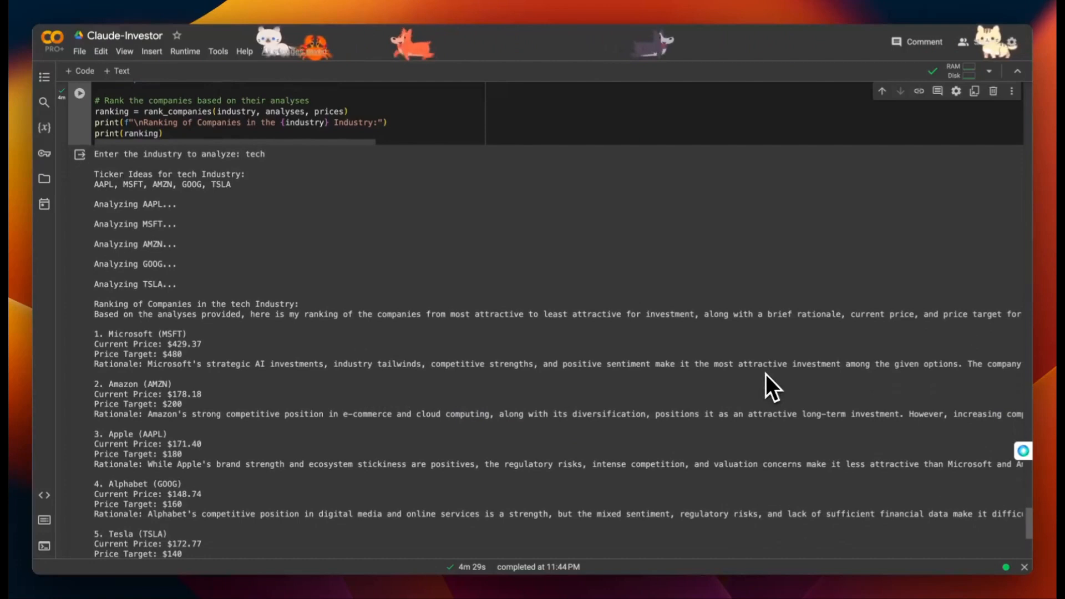
scroll("down", 3)
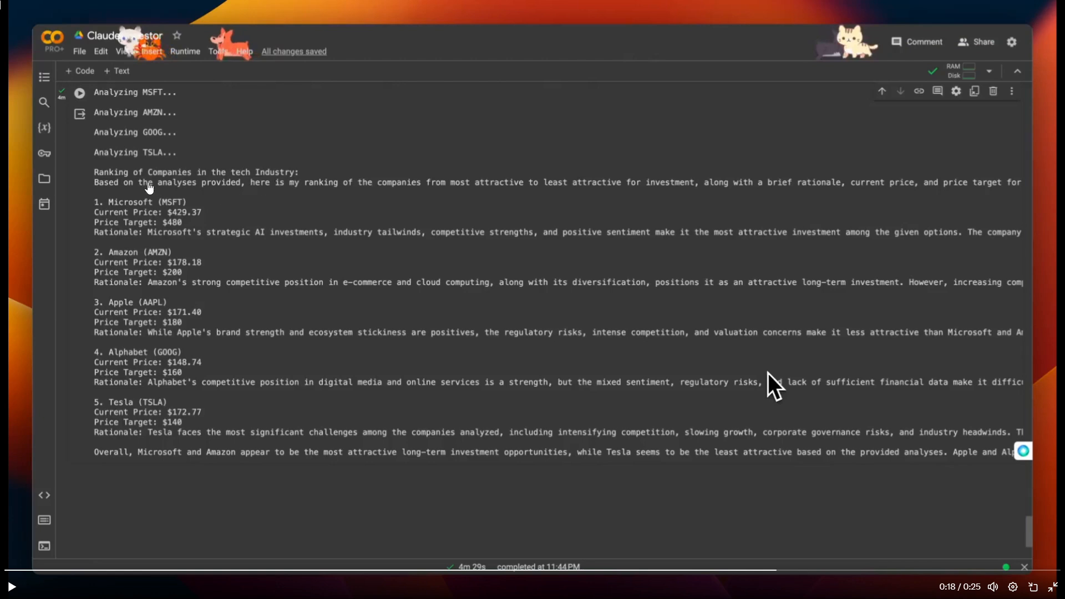
mouse_move(272, 193)
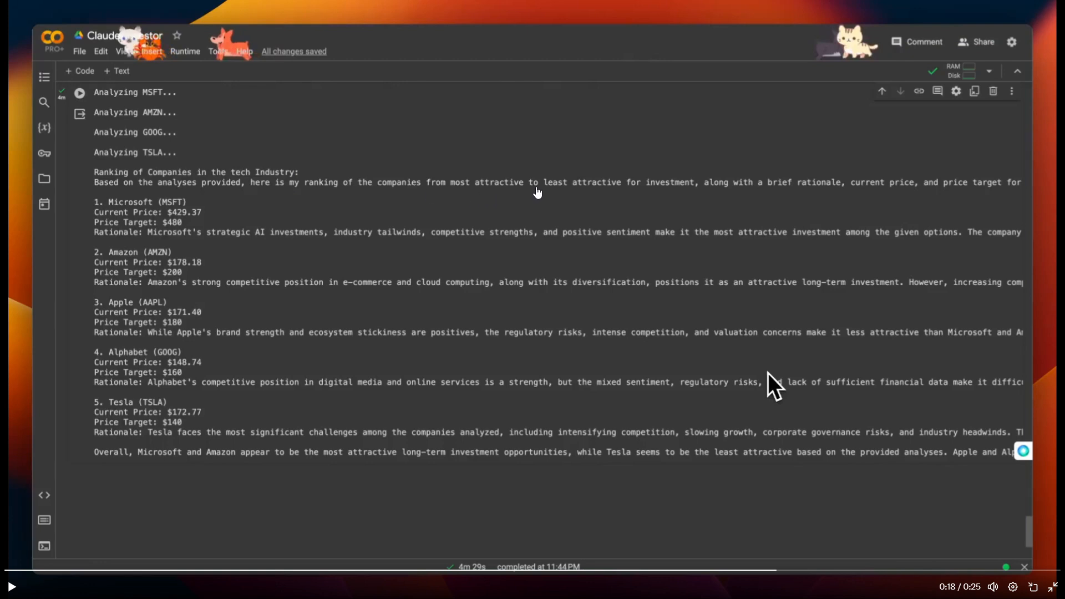
mouse_move(740, 197)
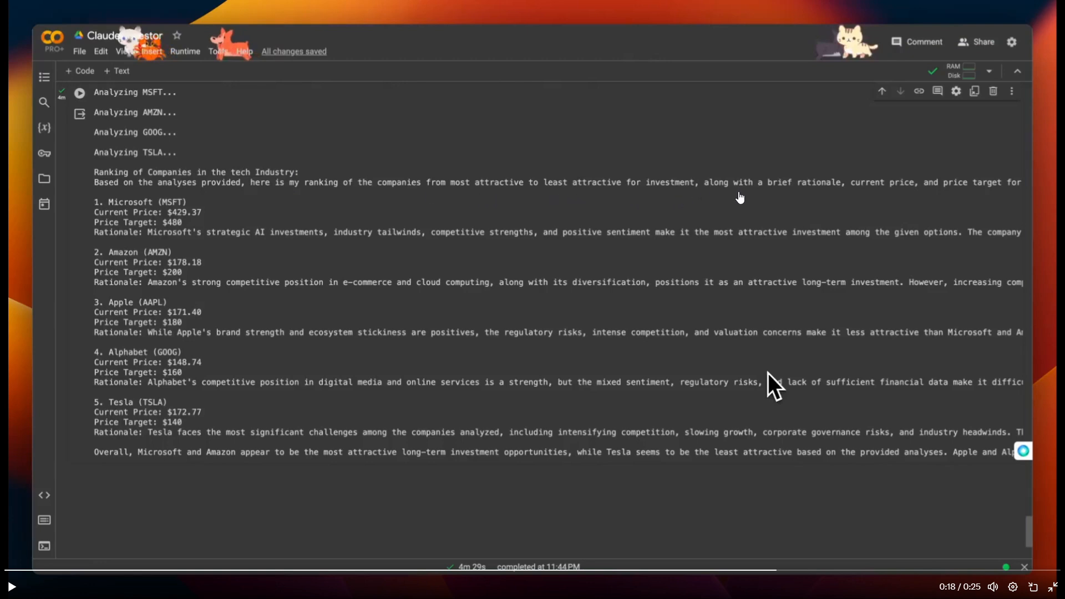
mouse_move(874, 192)
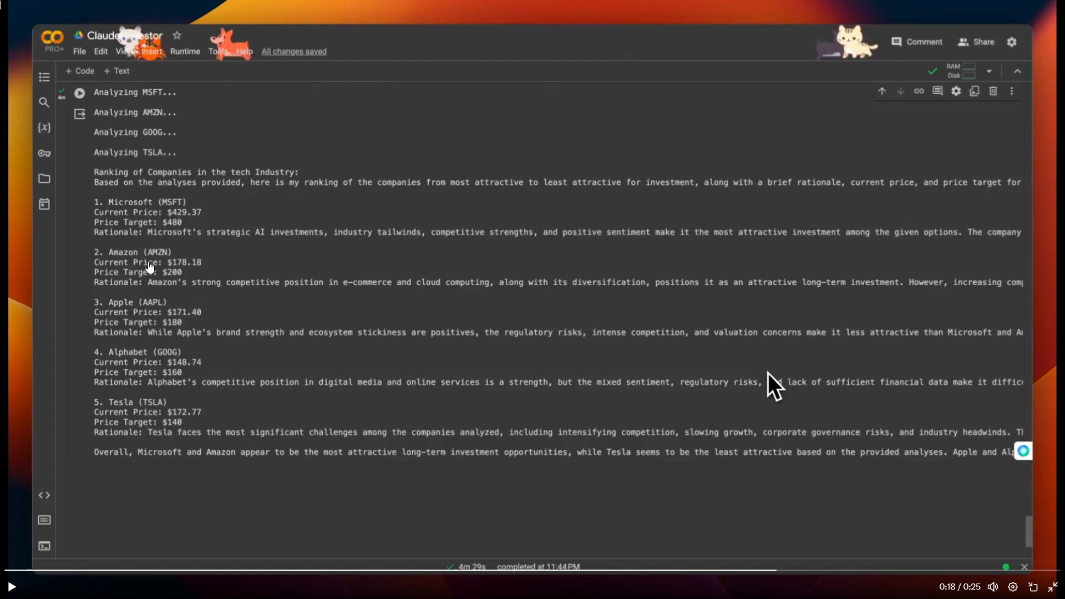
mouse_move(150, 355)
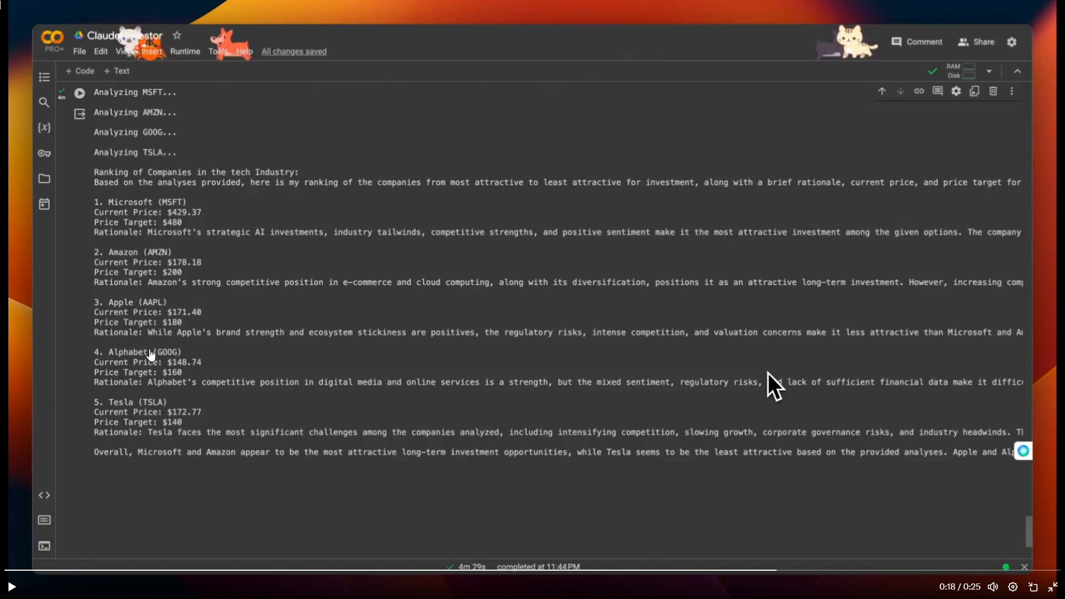
mouse_move(119, 467)
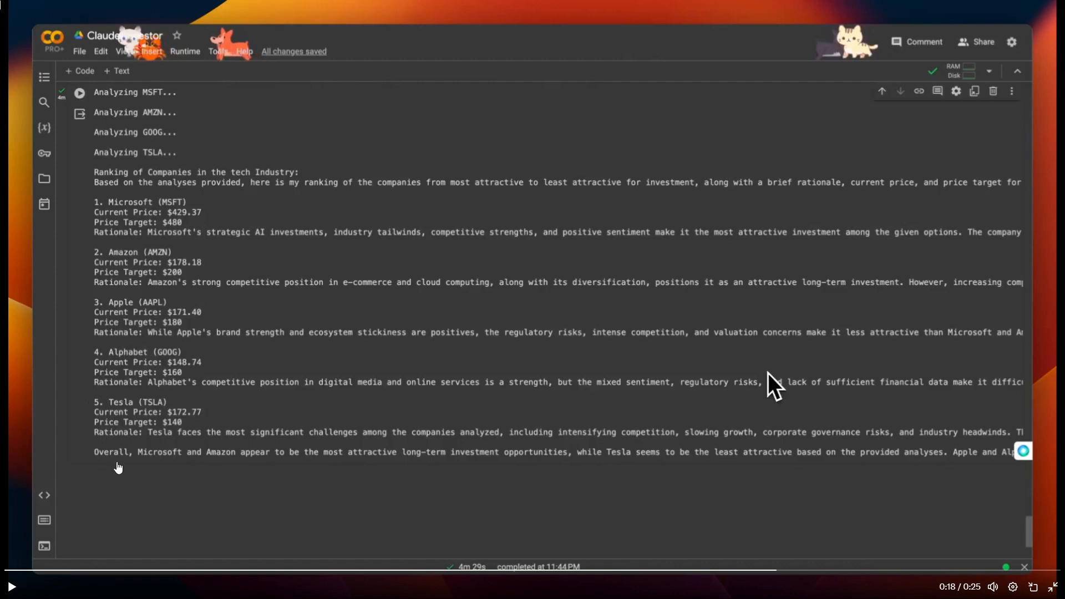
mouse_move(352, 467)
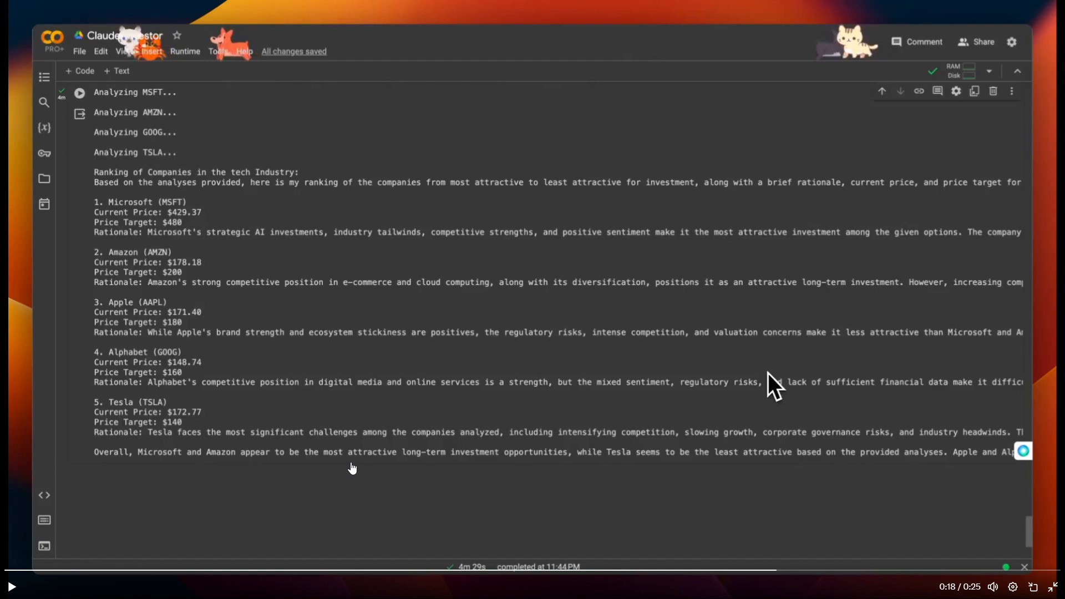
mouse_move(567, 460)
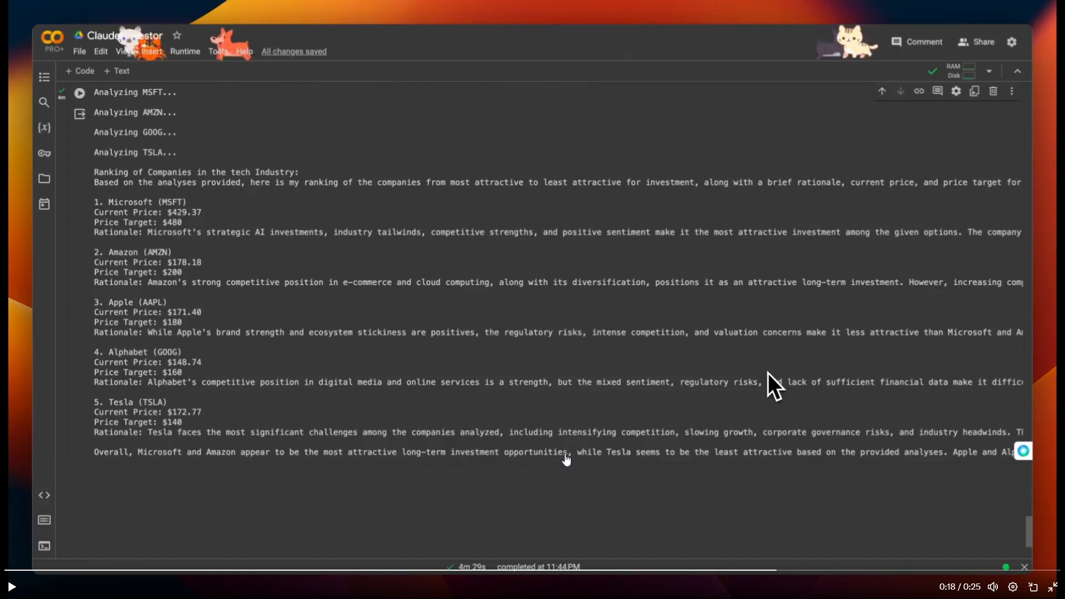
mouse_move(712, 464)
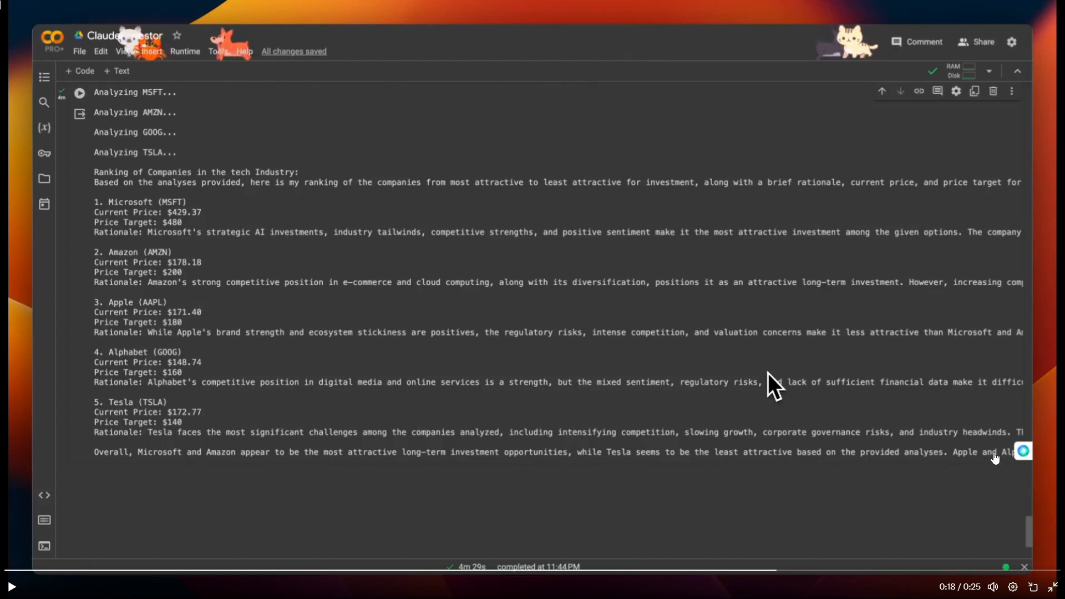
mouse_move(204, 271)
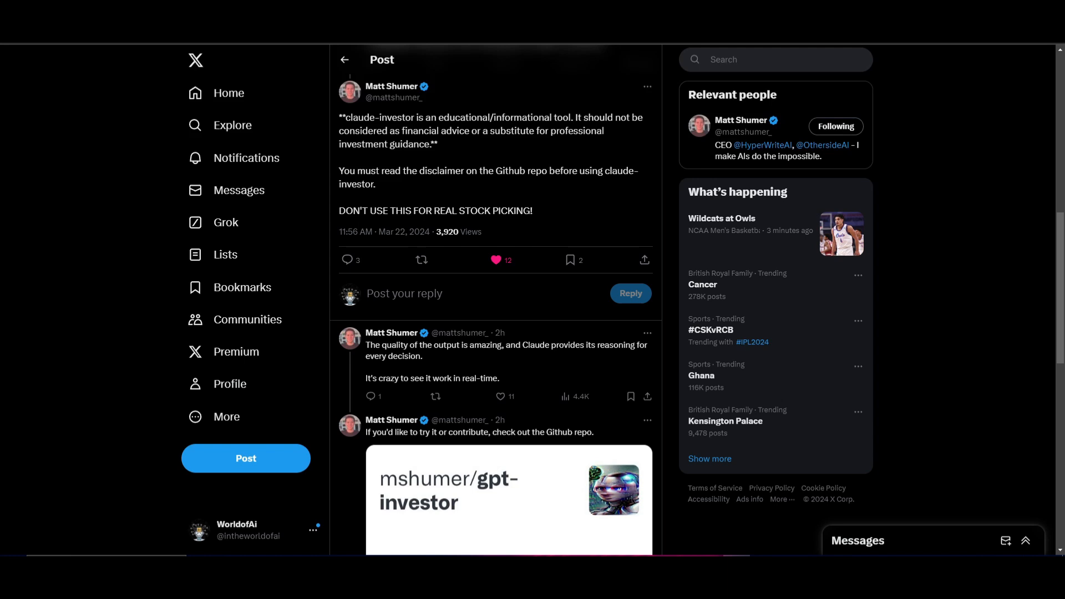
mouse_move(38, 233)
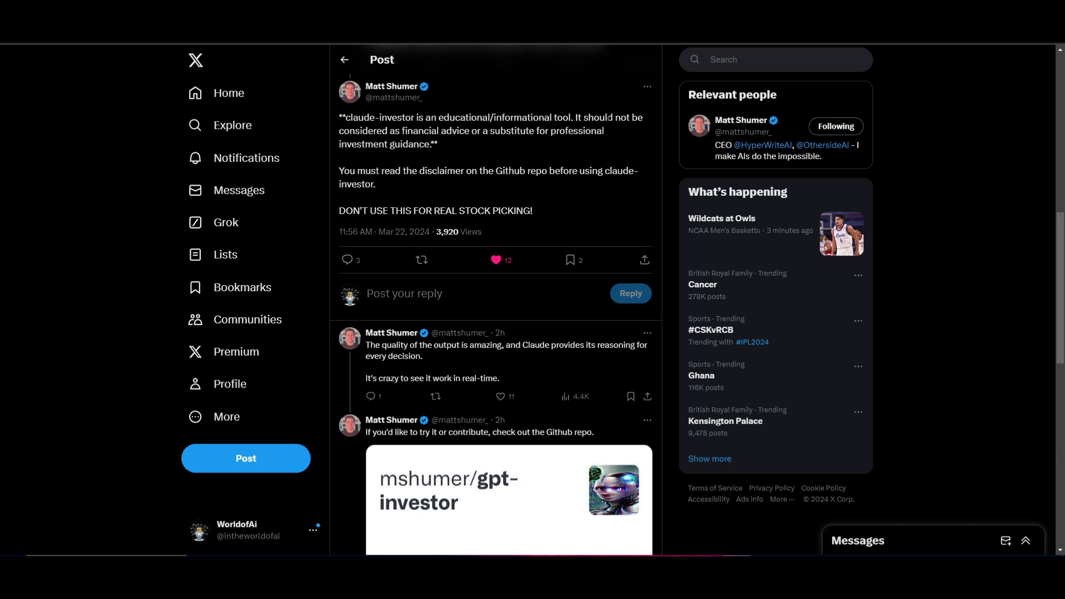
mouse_move(486, 163)
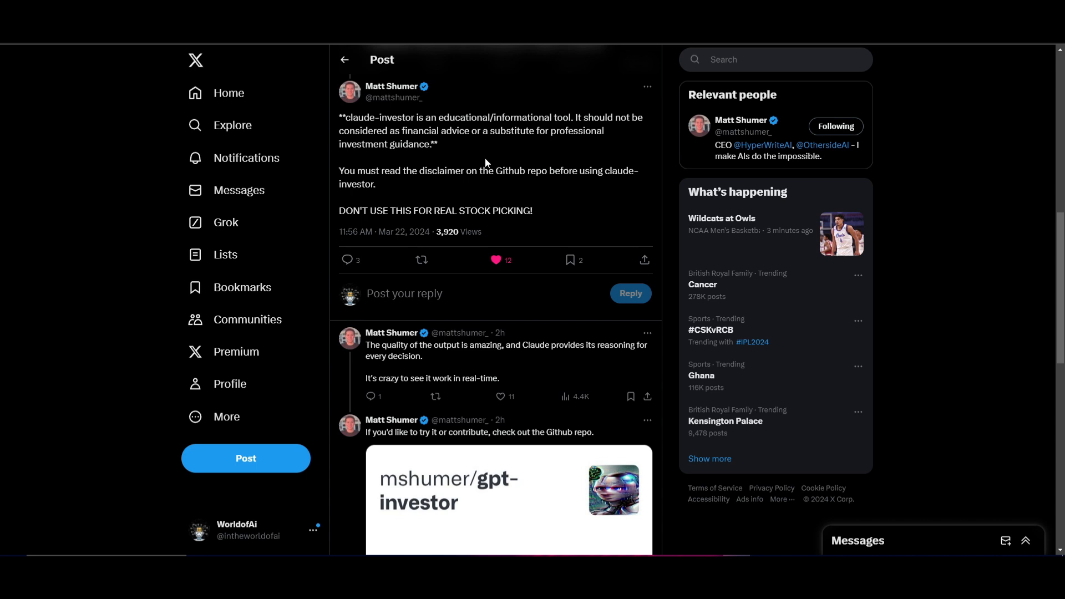
mouse_move(486, 163)
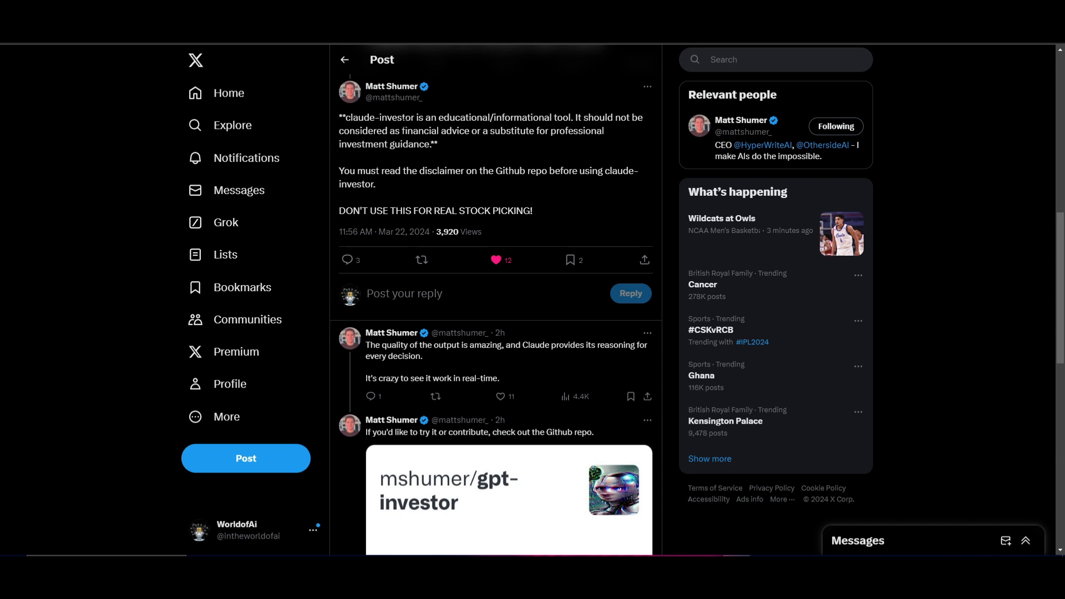
mouse_move(370, 195)
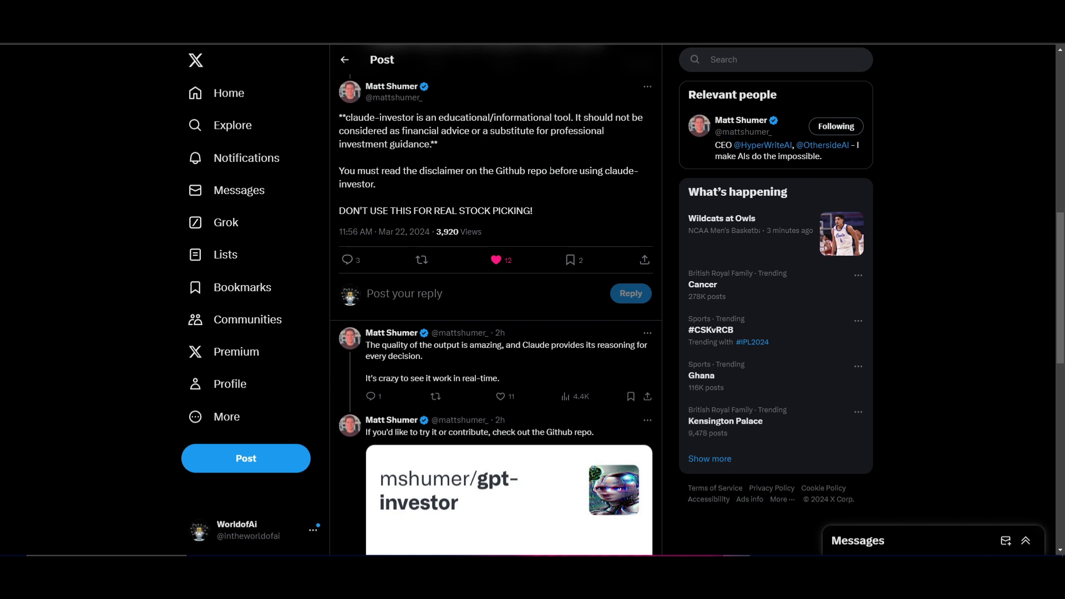
mouse_move(614, 183)
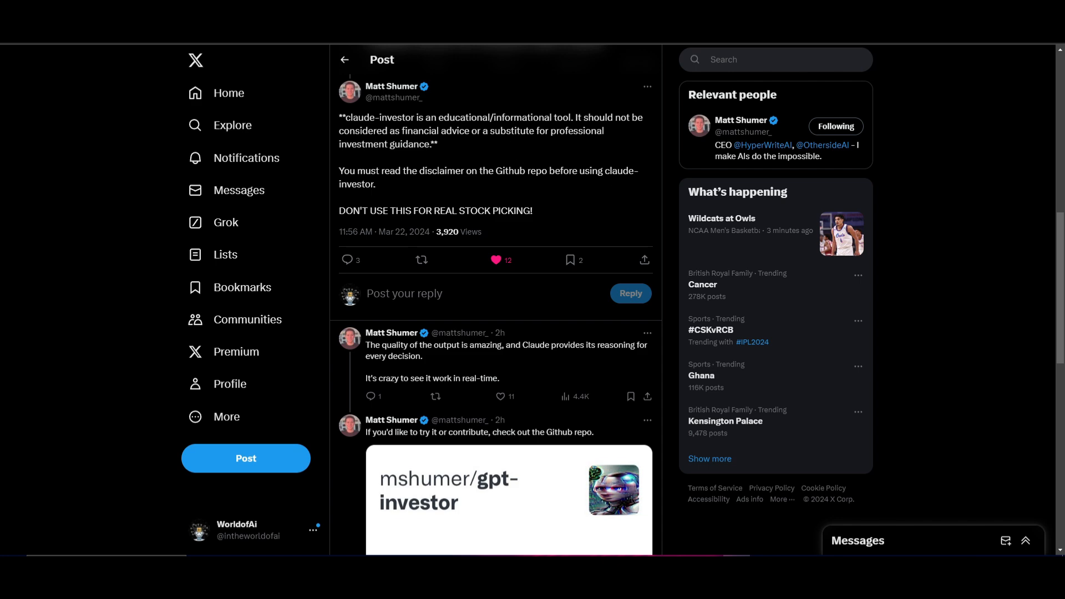
left_click(495, 260)
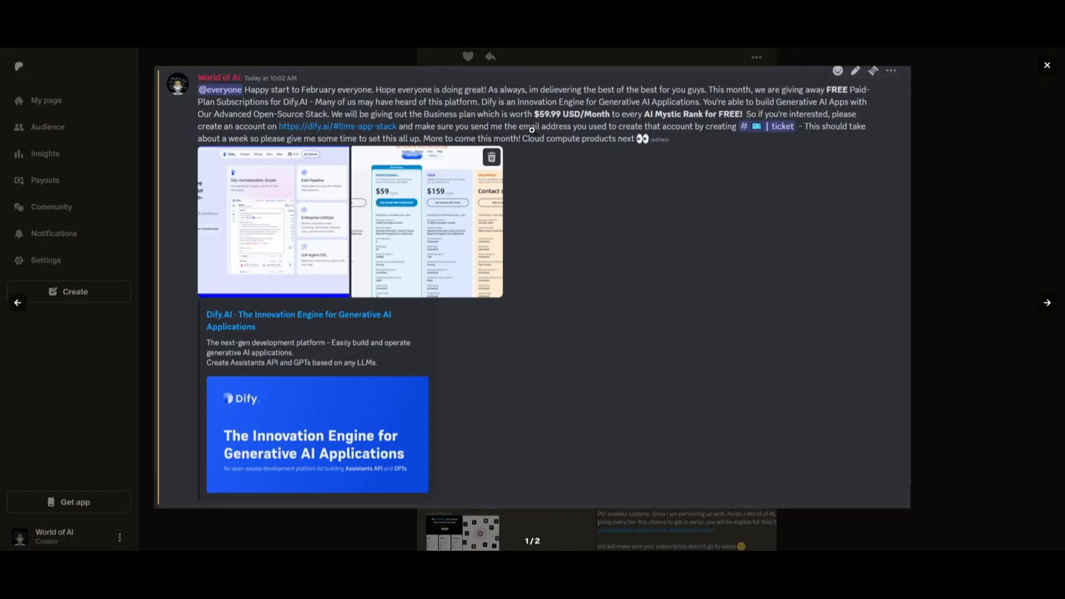
Step: Step through the giveaway announcement images from the Dify pricing table to the BentoML/Bright Data/NexusGPT post
left_click(1046, 303)
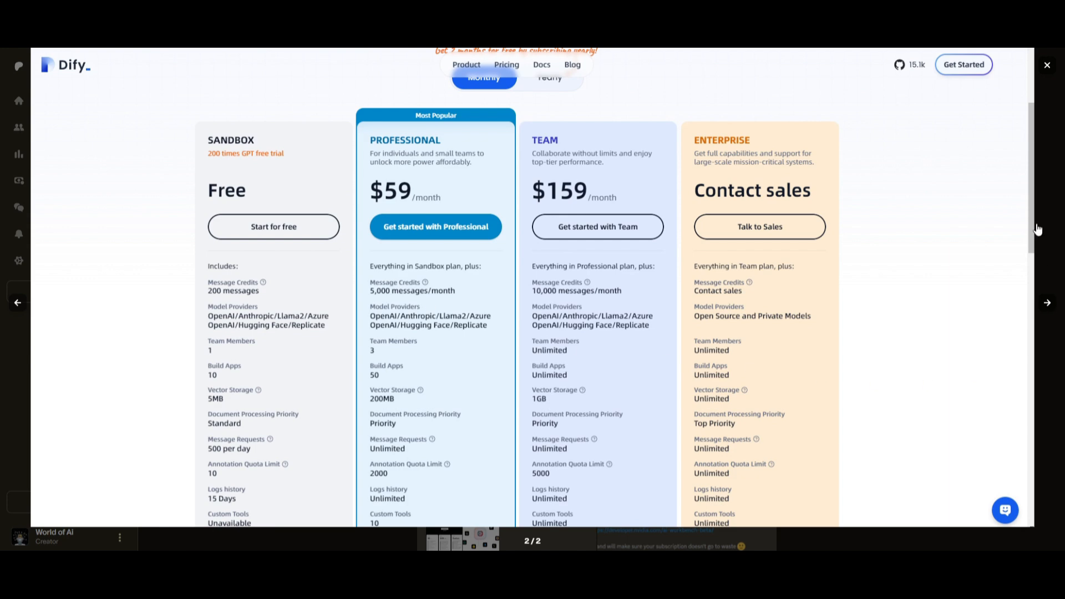
left_click(1046, 64)
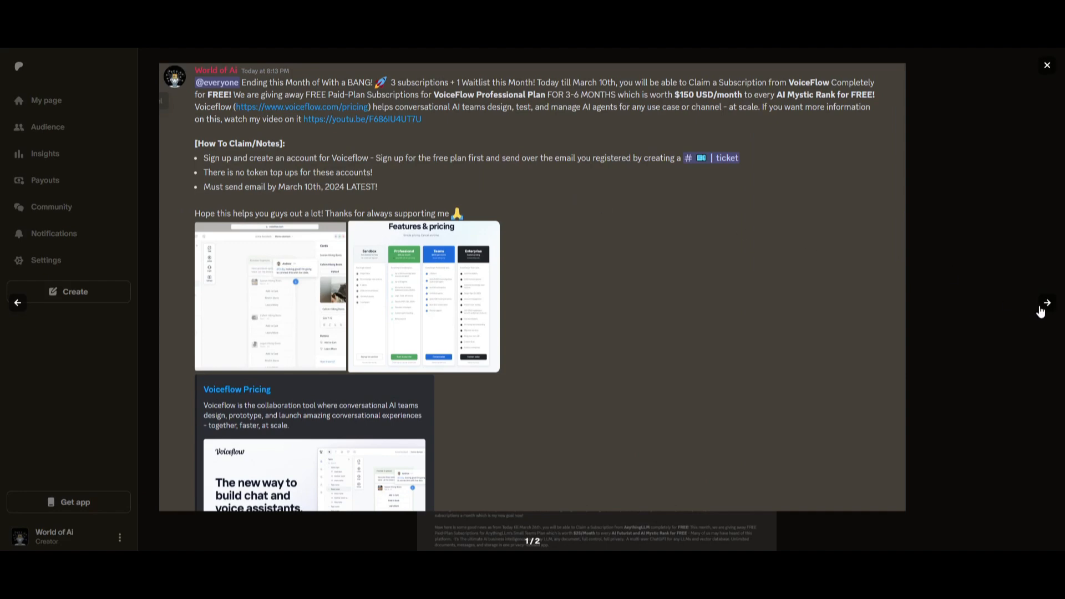
left_click(421, 296)
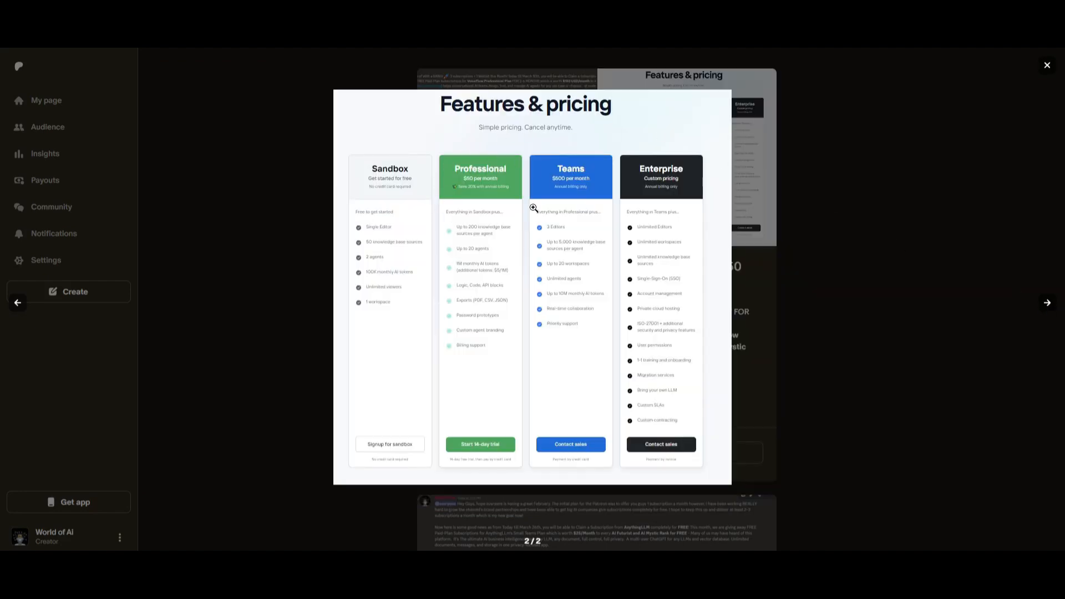
left_click(1046, 64)
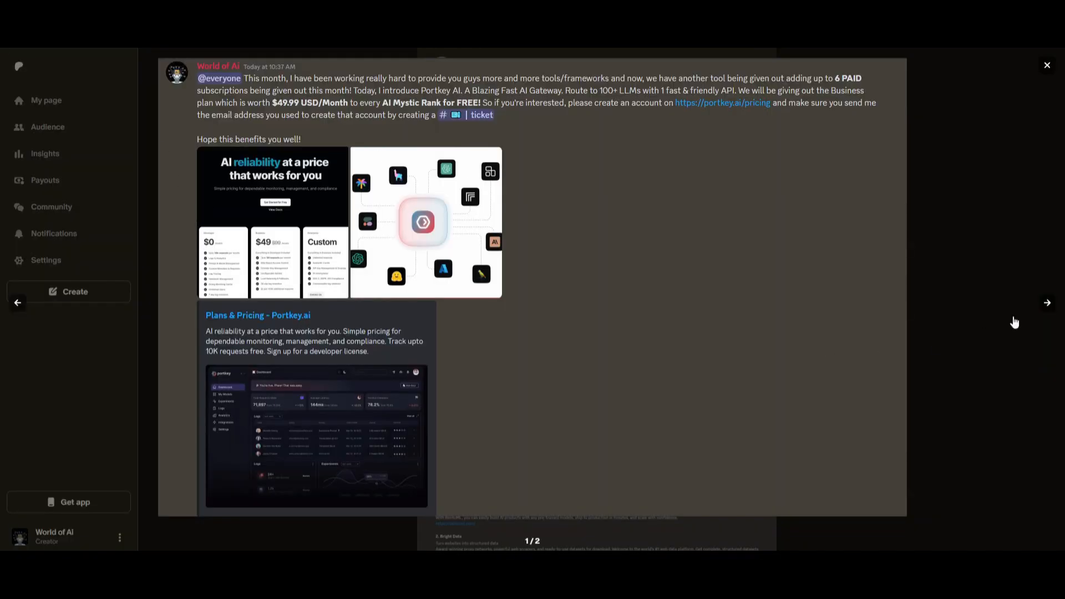
left_click(1046, 302)
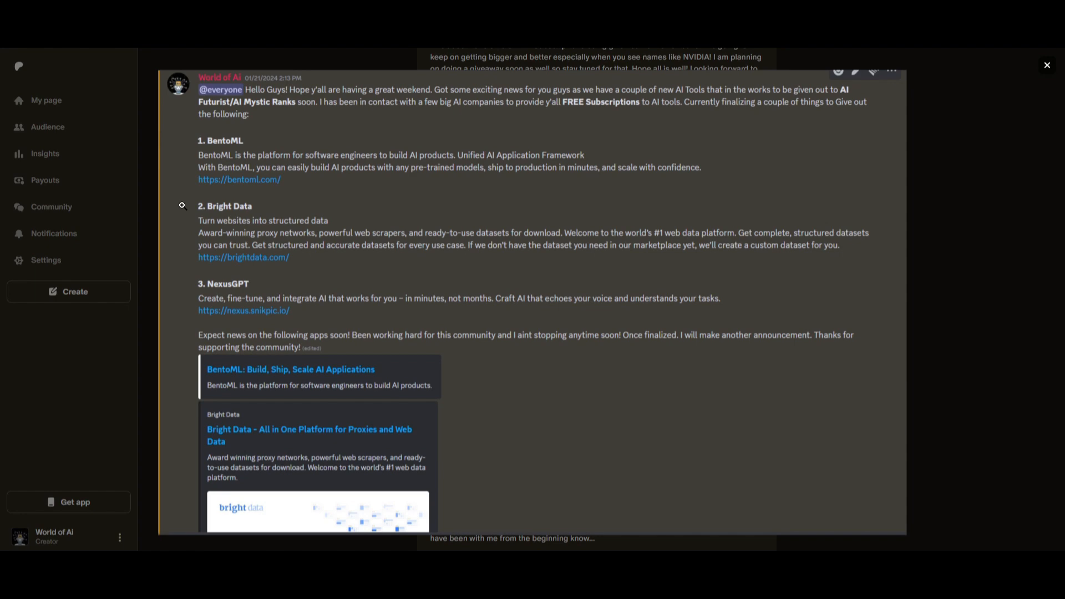
mouse_move(956, 361)
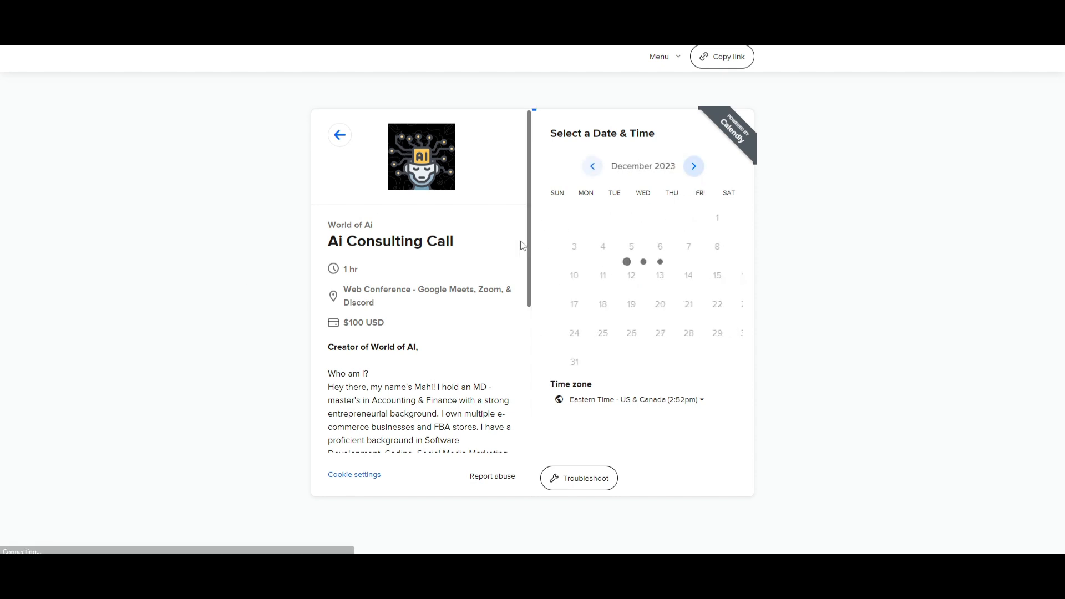
scroll("down", 3)
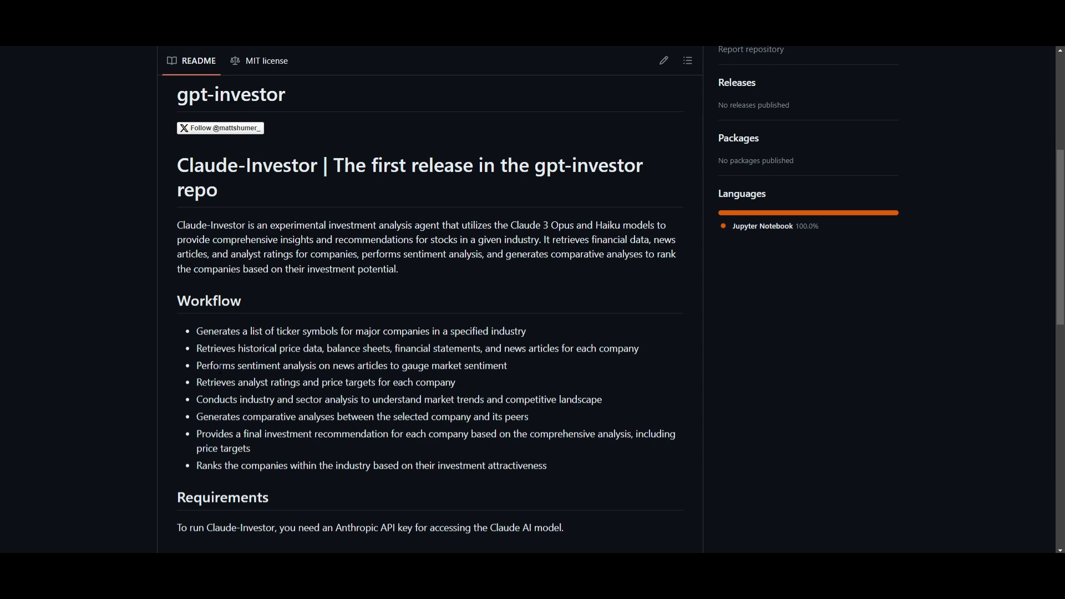
mouse_move(280, 185)
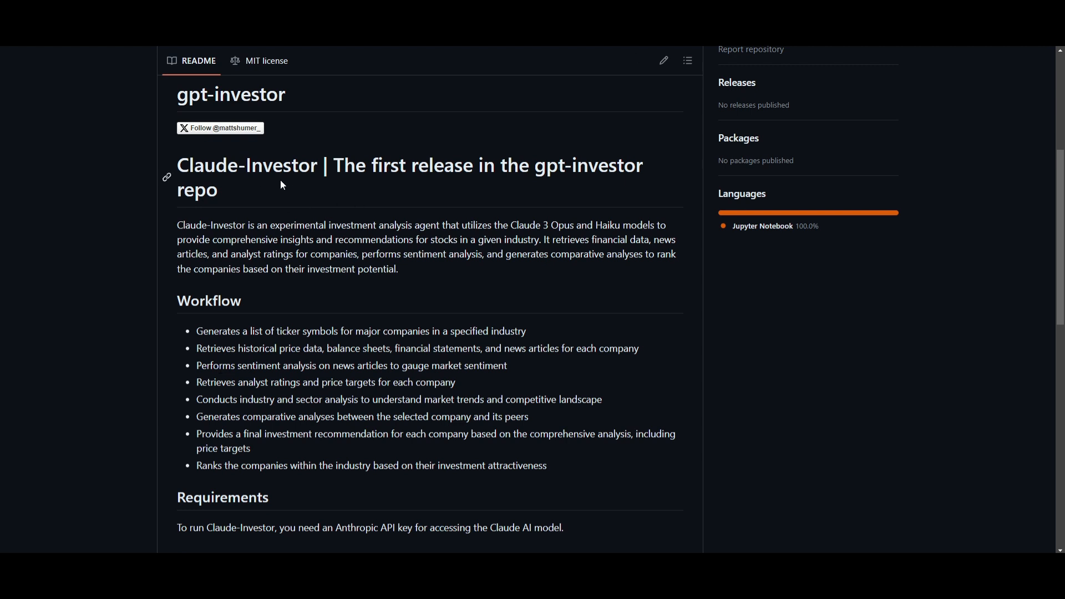
mouse_move(298, 193)
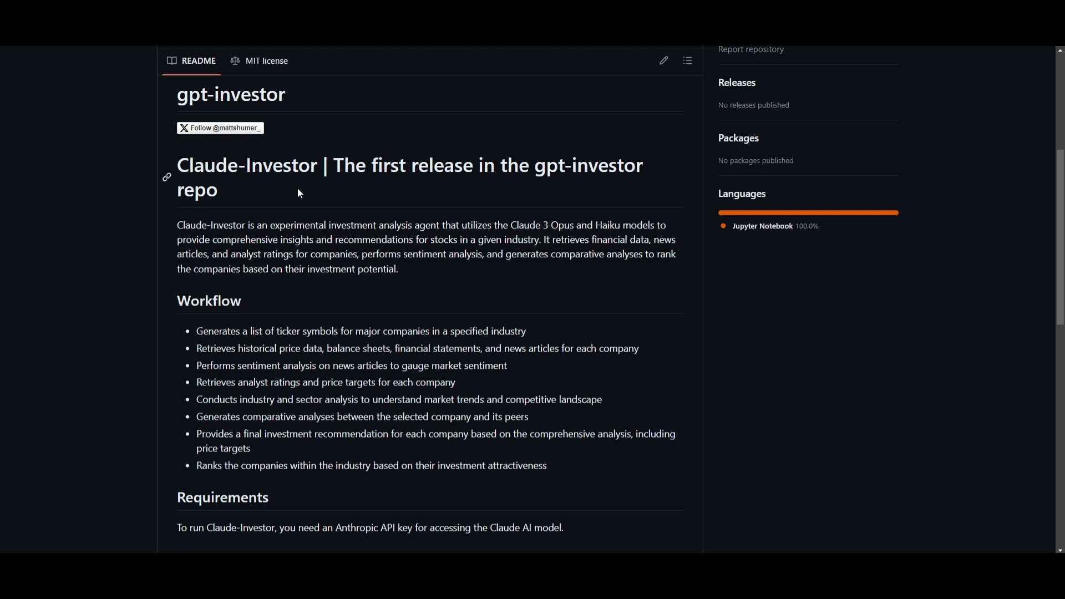
mouse_move(231, 109)
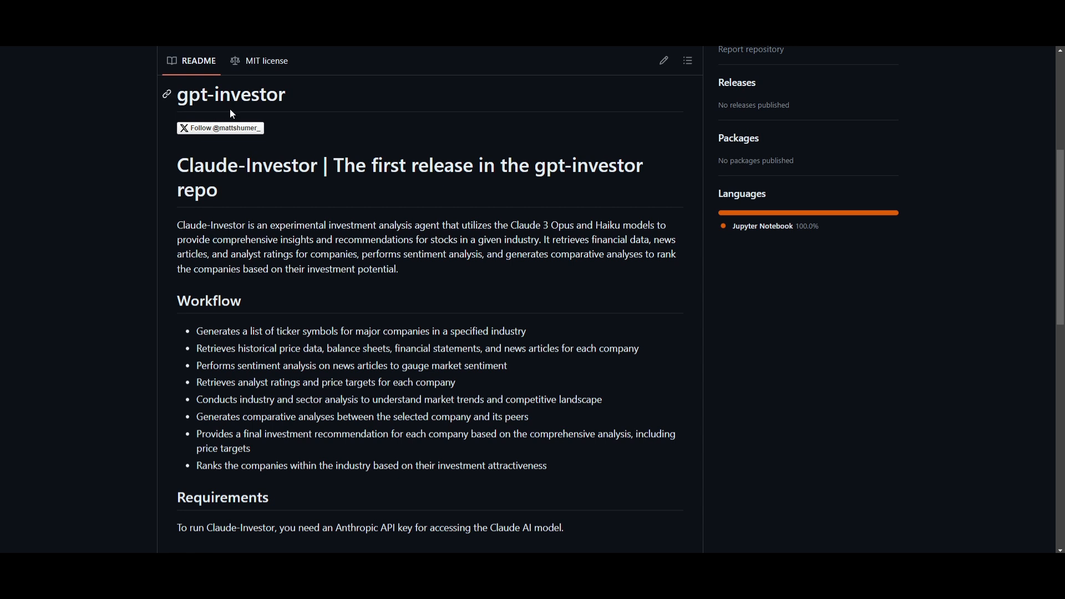
mouse_move(231, 114)
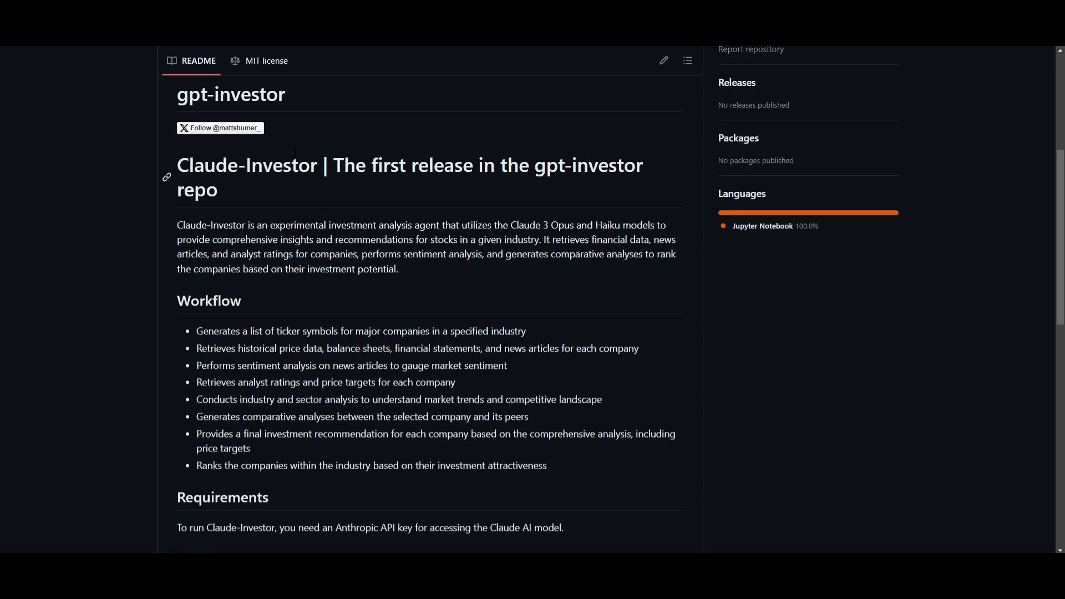
mouse_move(246, 216)
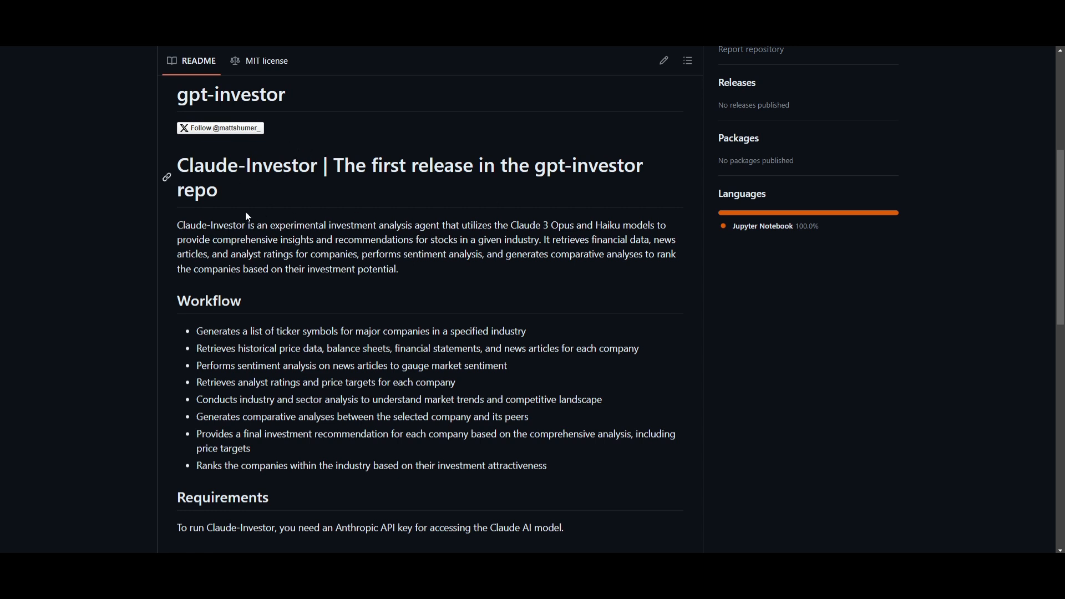
mouse_move(286, 199)
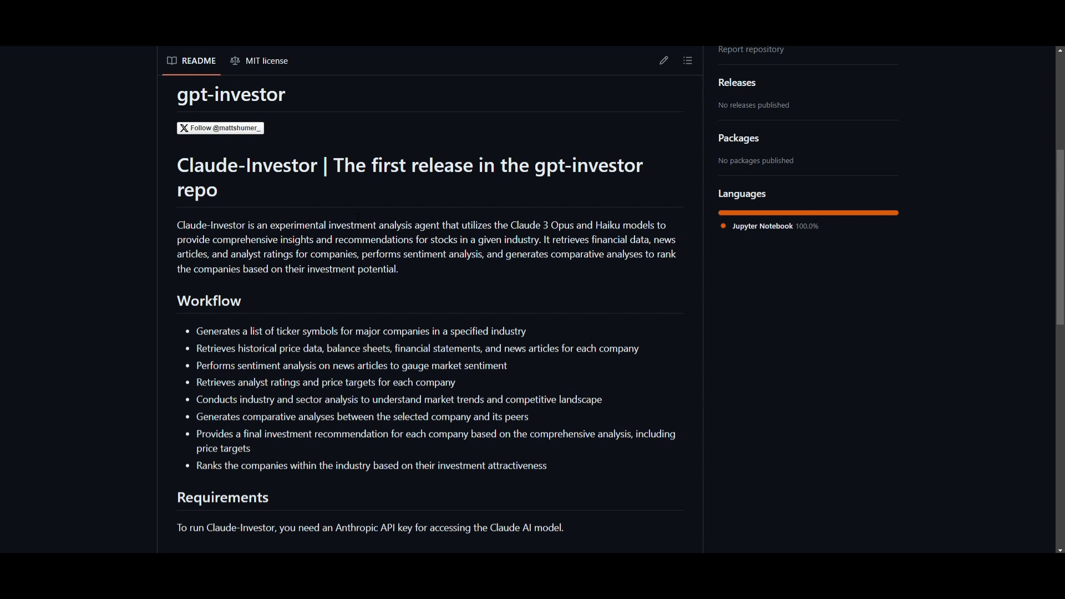
mouse_move(244, 118)
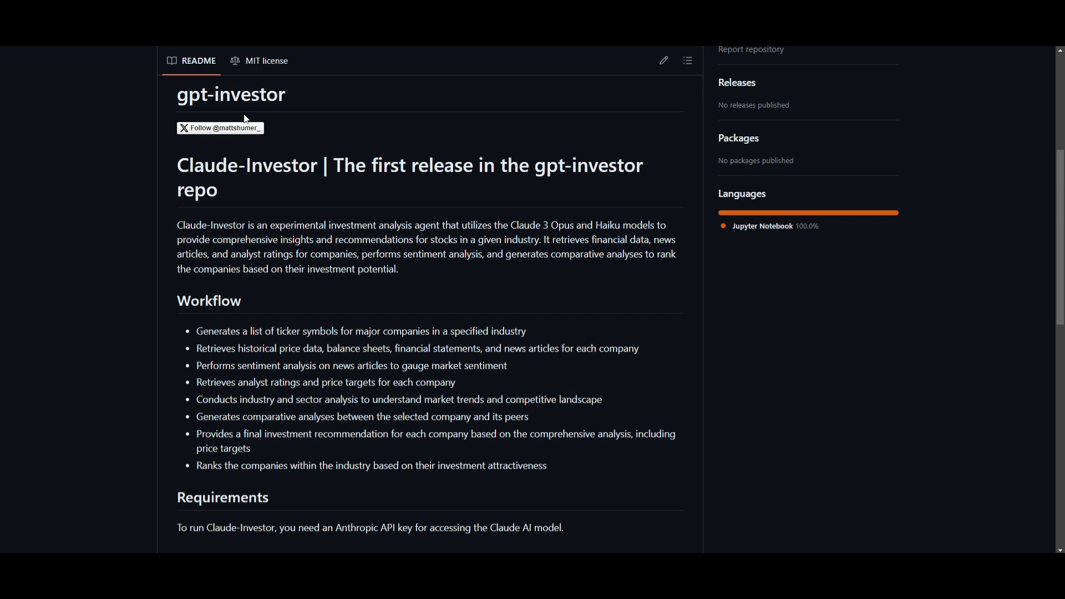
mouse_move(295, 285)
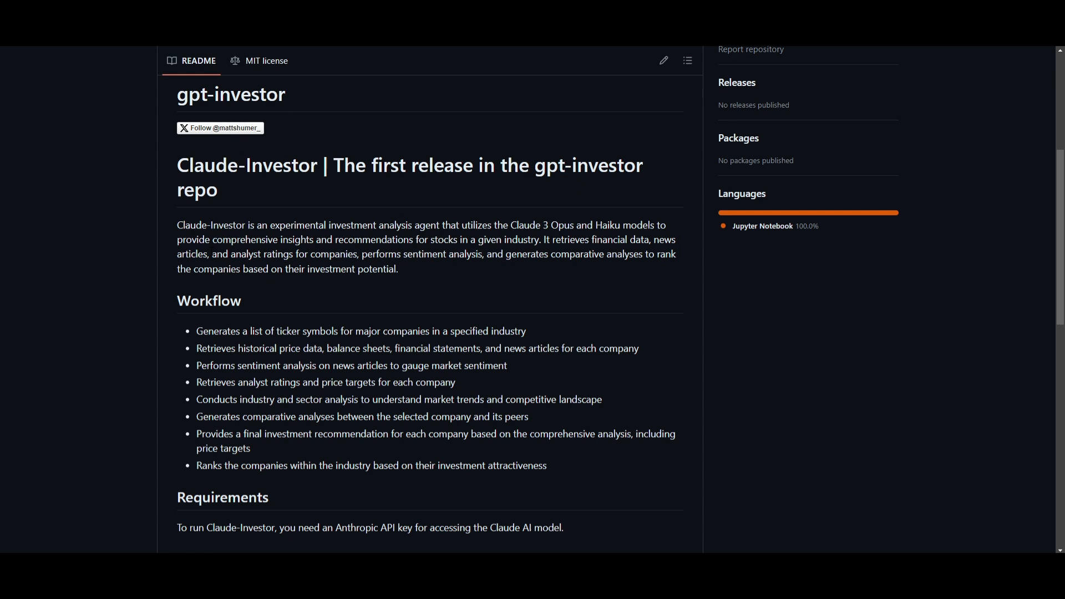
mouse_move(93, 189)
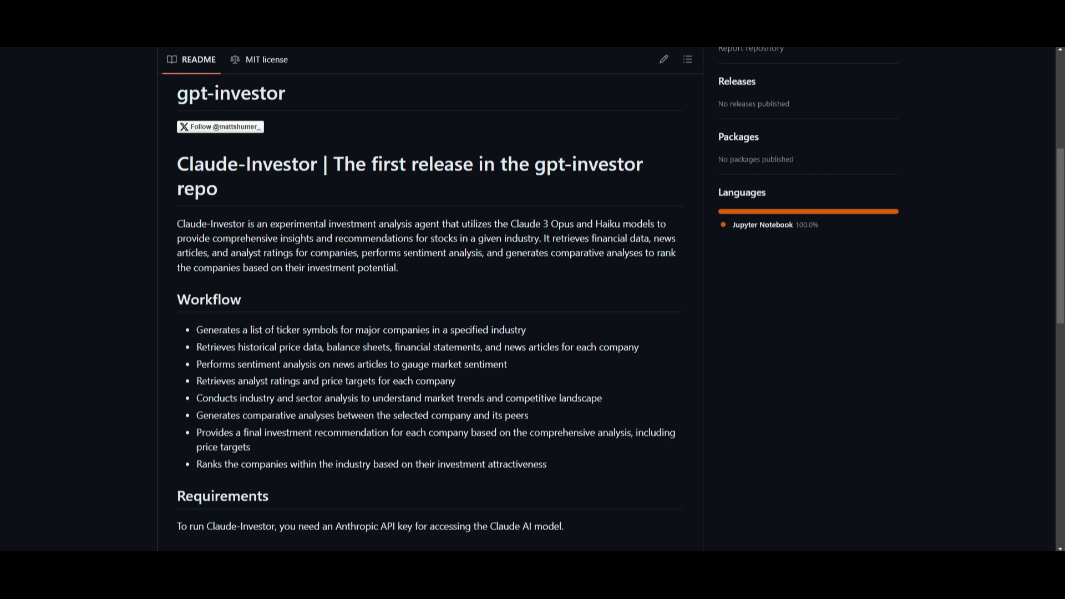
mouse_move(326, 343)
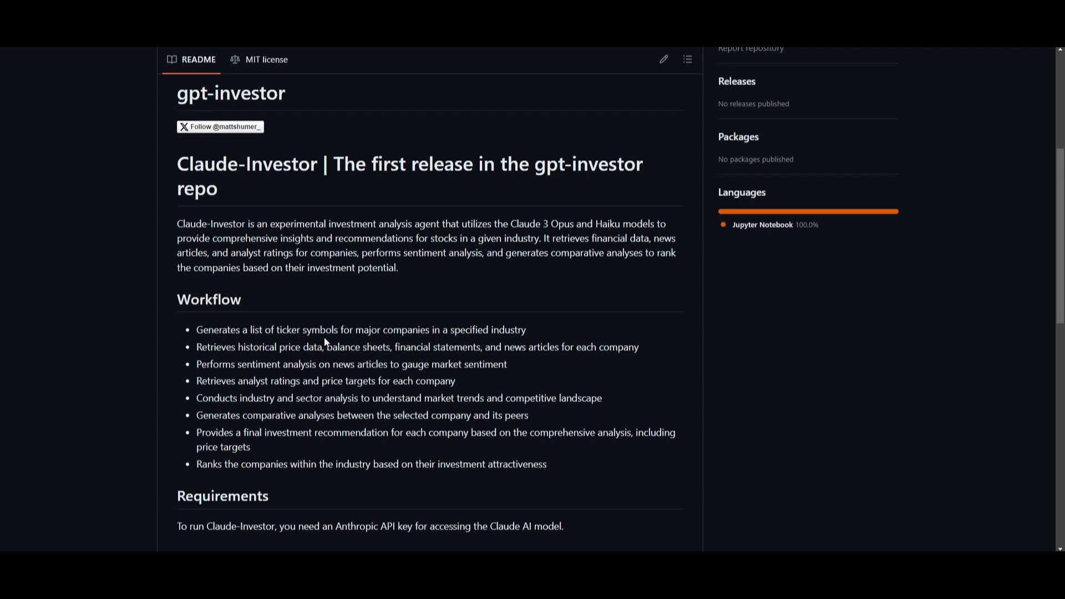
mouse_move(226, 319)
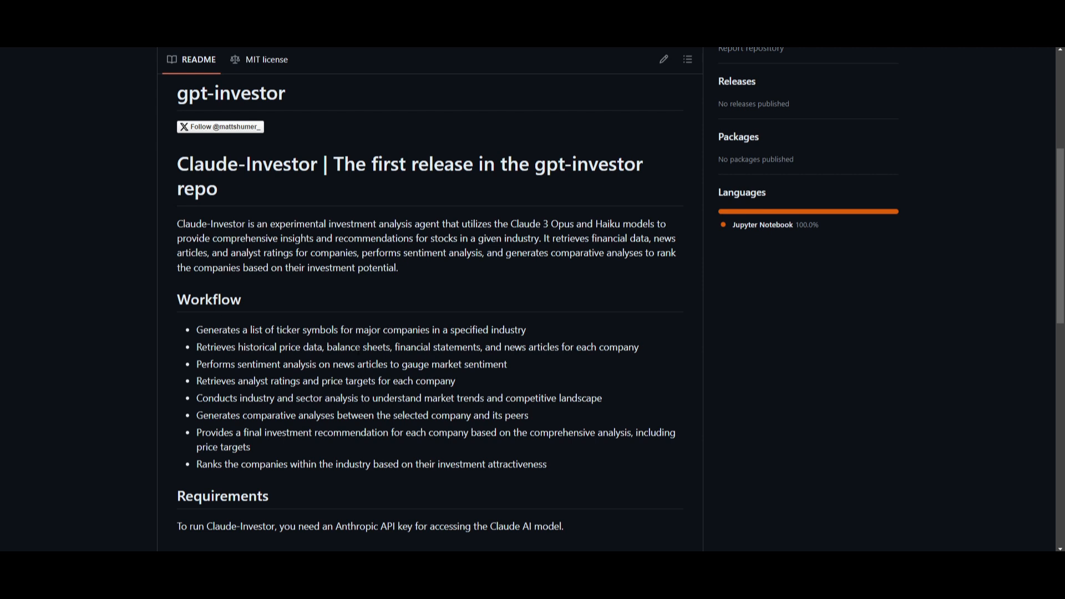
mouse_move(176, 363)
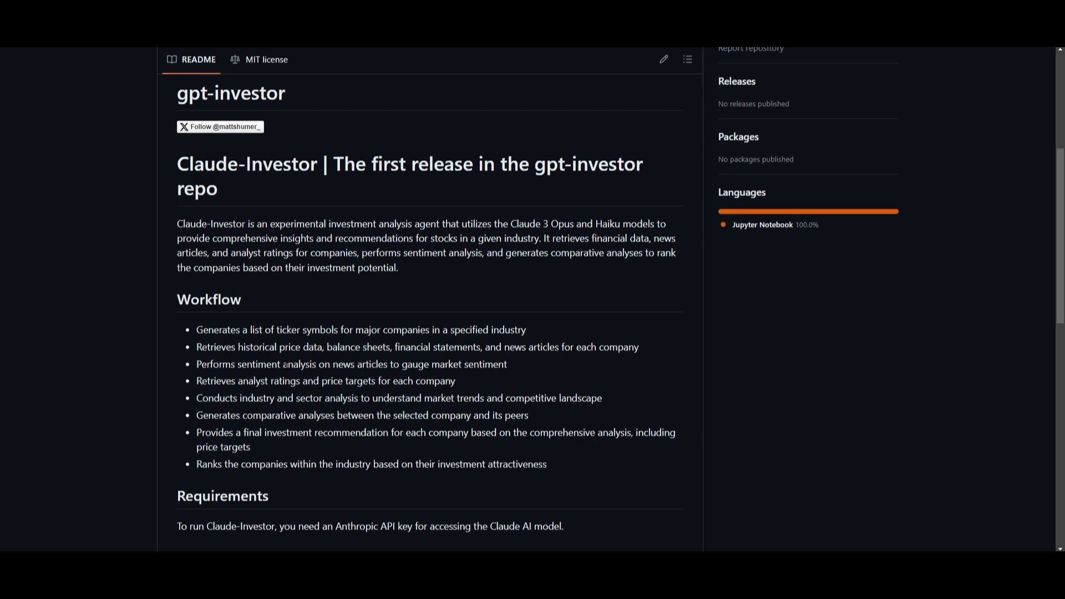
scroll("down", 3)
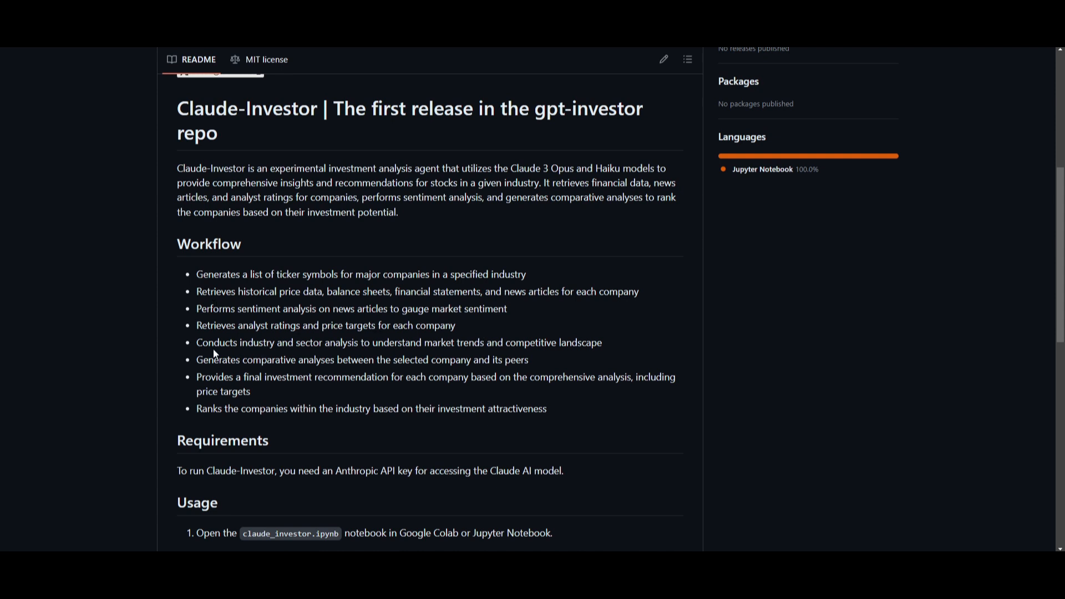
mouse_move(343, 353)
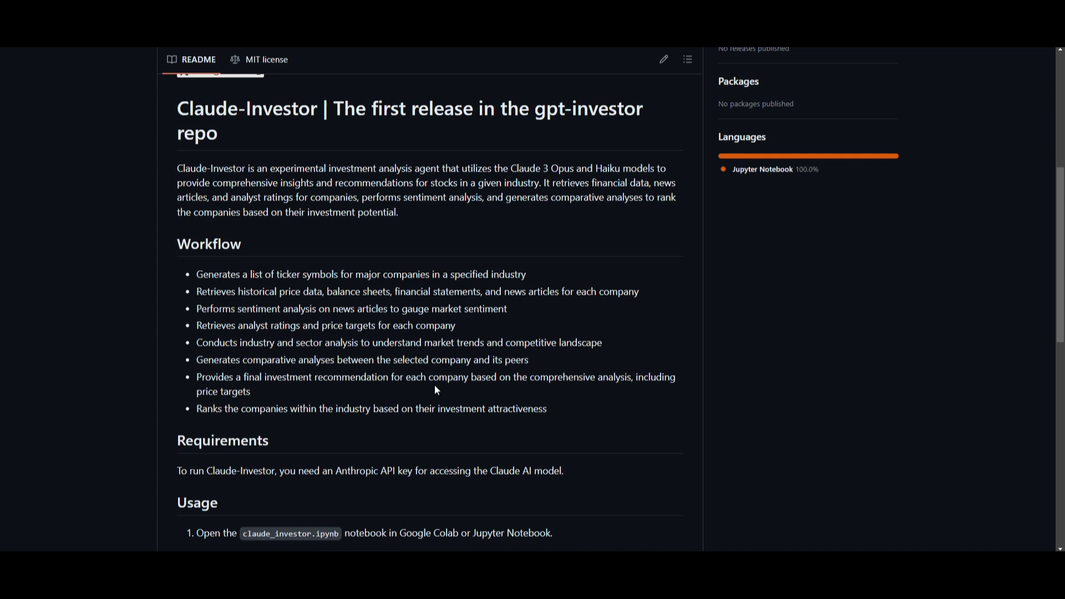
mouse_move(630, 402)
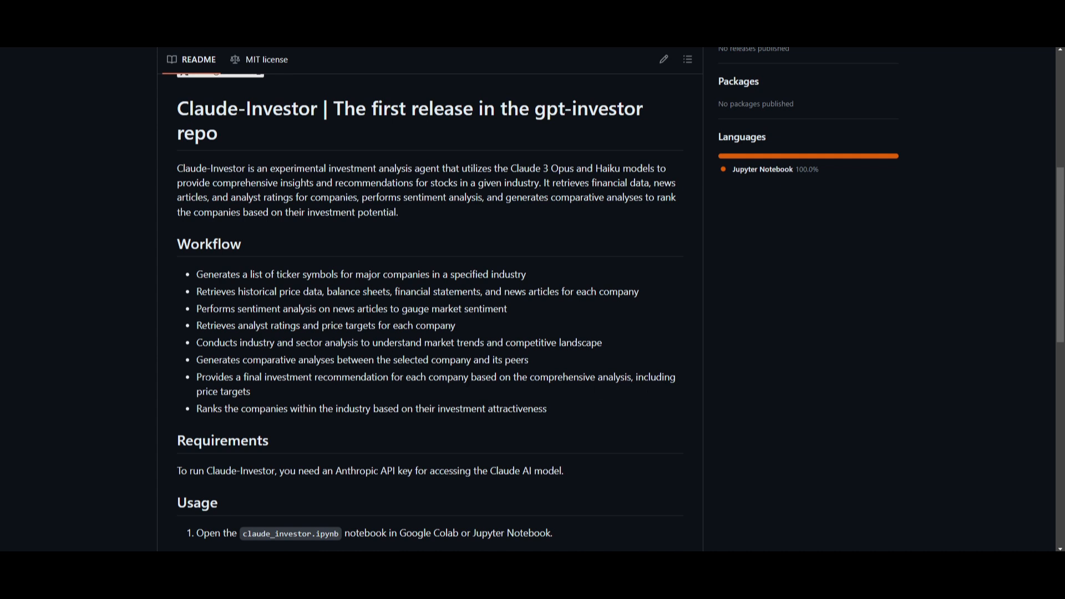
mouse_move(295, 423)
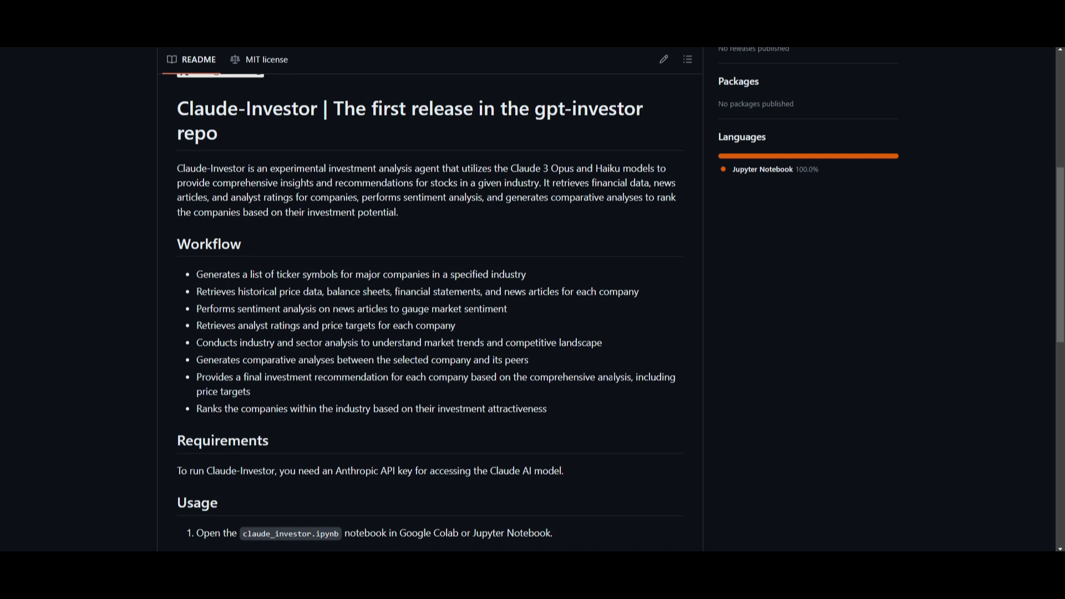
mouse_move(663, 249)
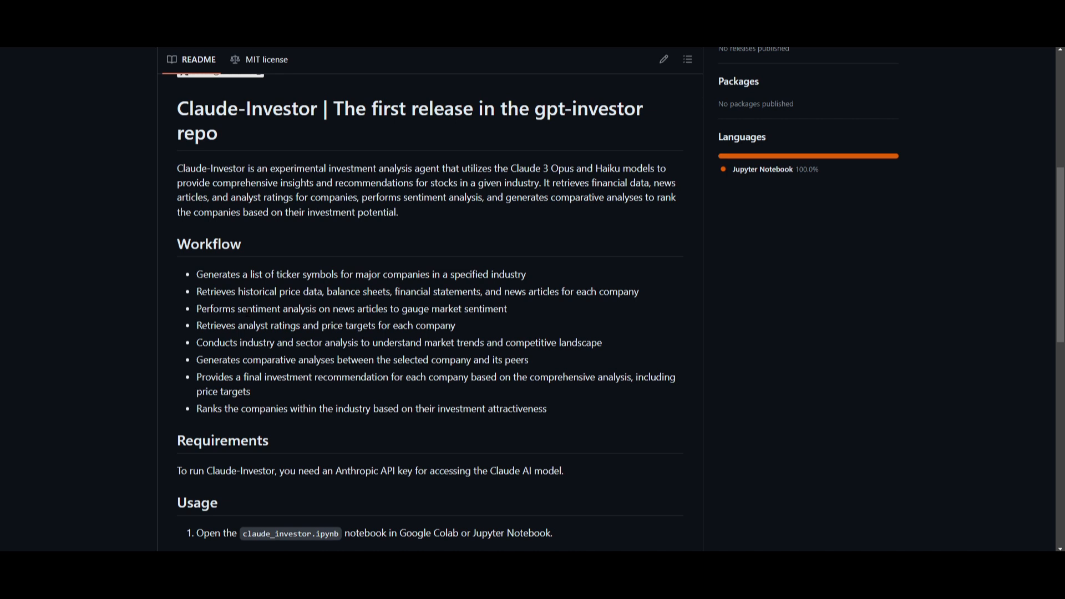
mouse_move(677, 287)
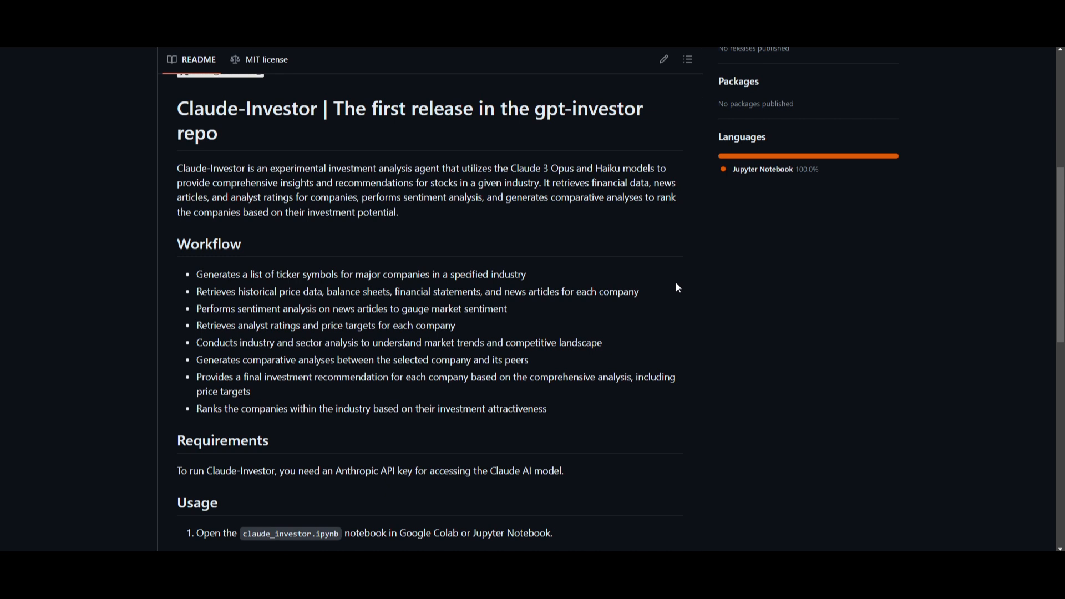
mouse_move(630, 276)
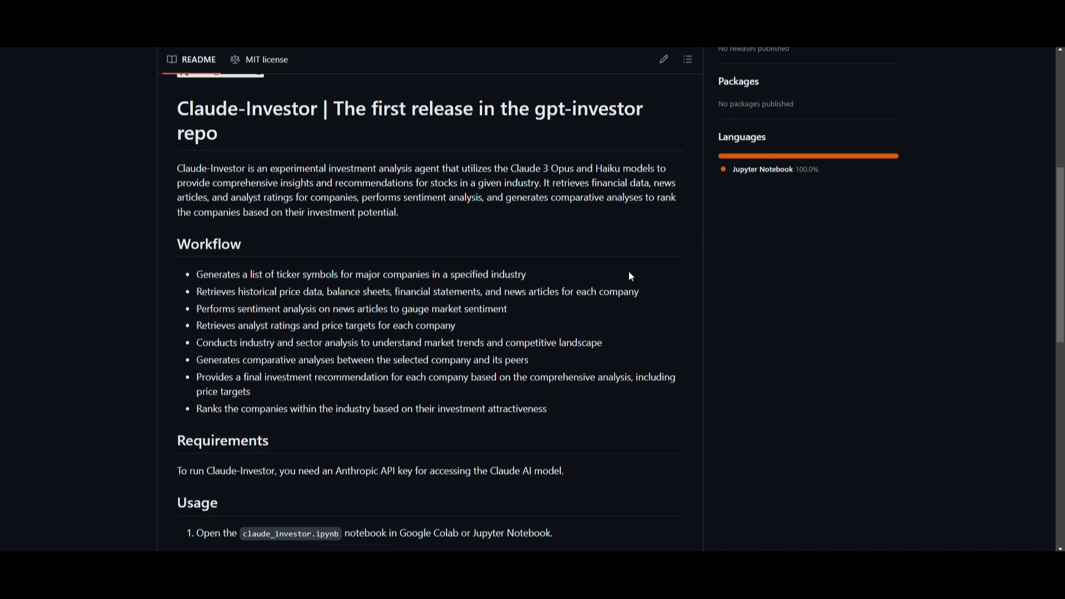
scroll("down", 3)
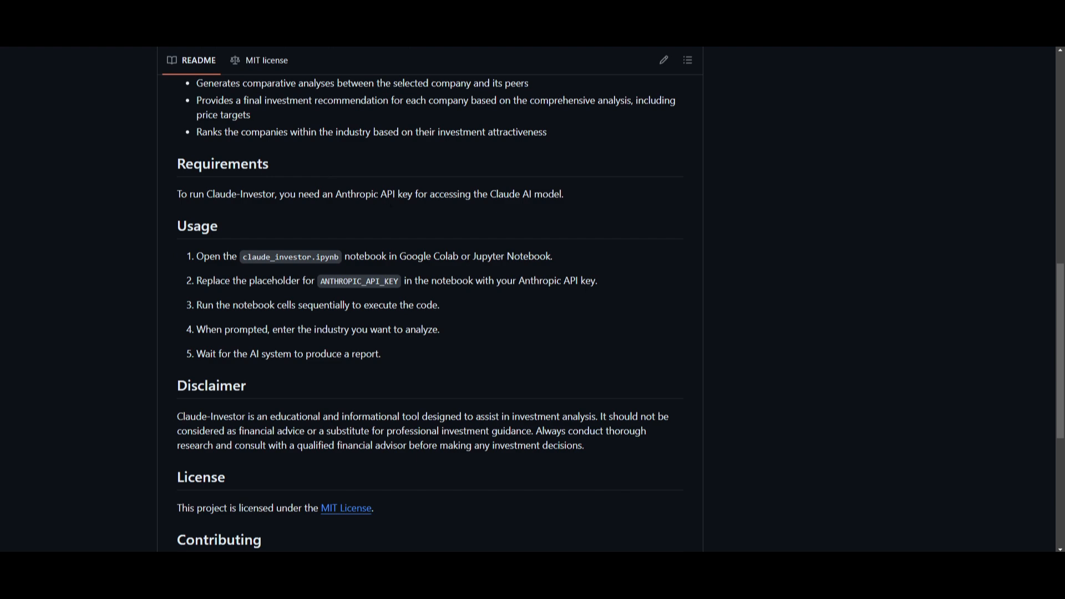
mouse_move(544, 209)
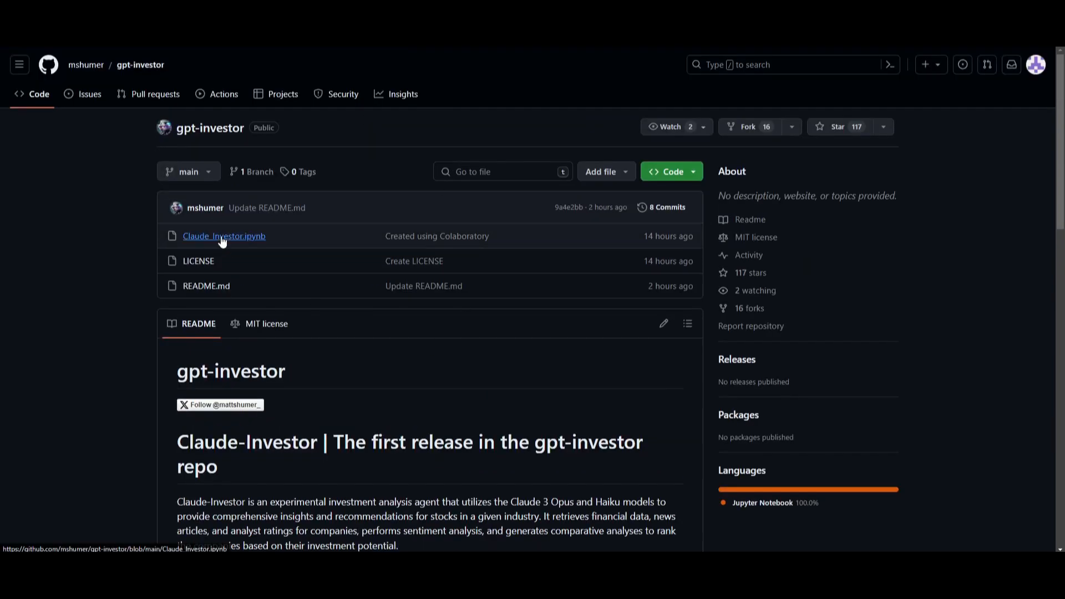
mouse_move(289, 238)
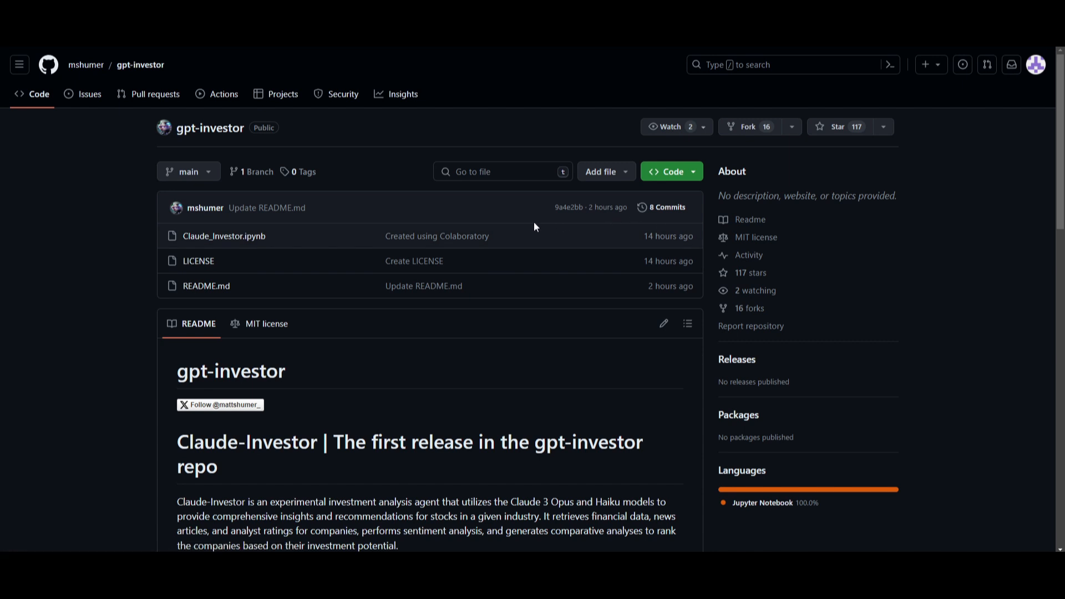
left_click(224, 235)
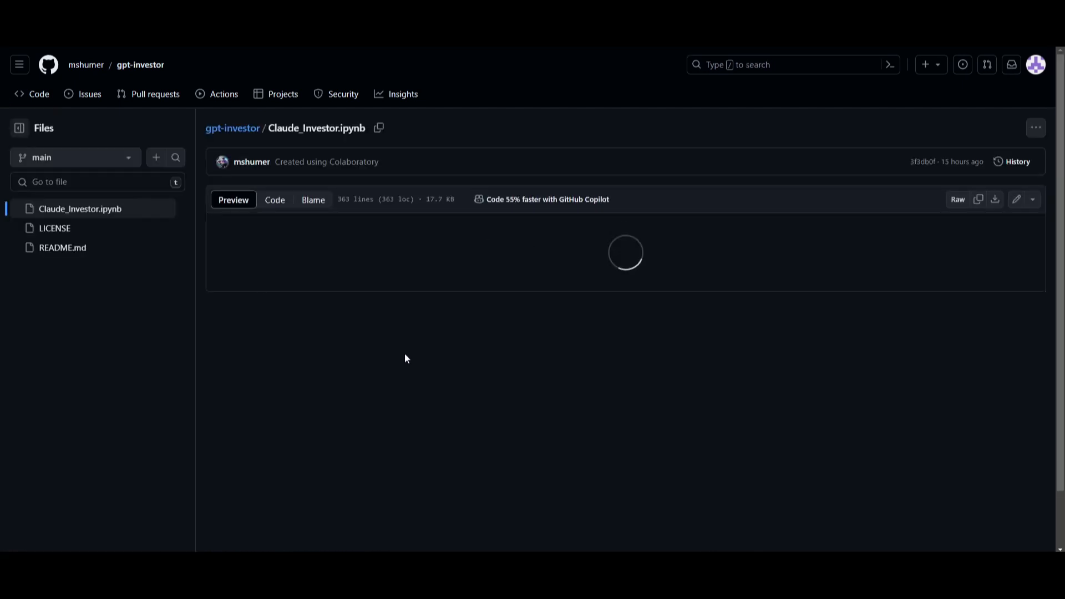
mouse_move(224, 501)
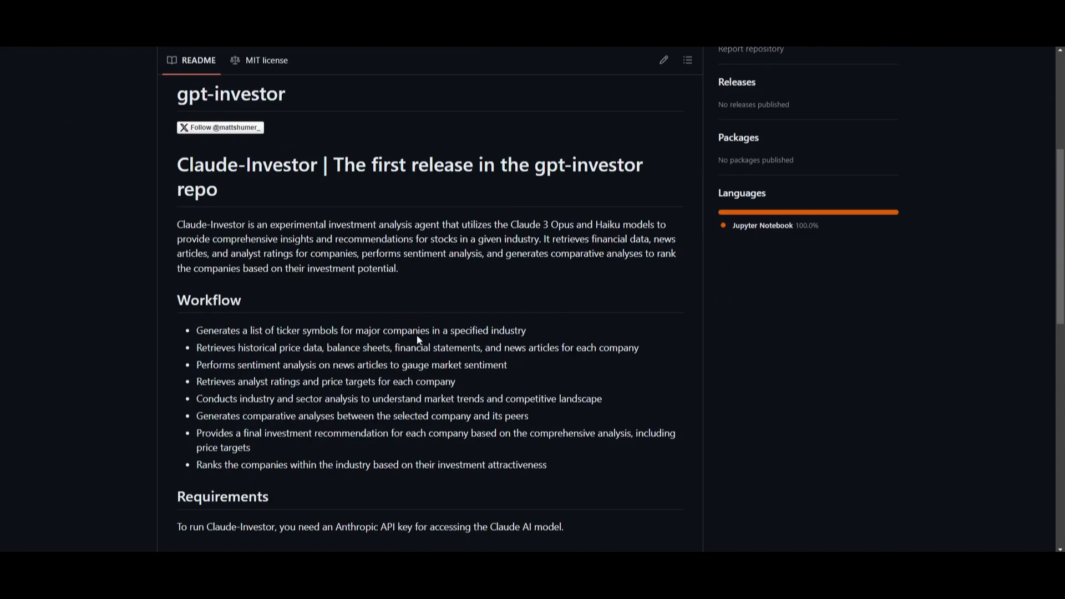
scroll("down", 3)
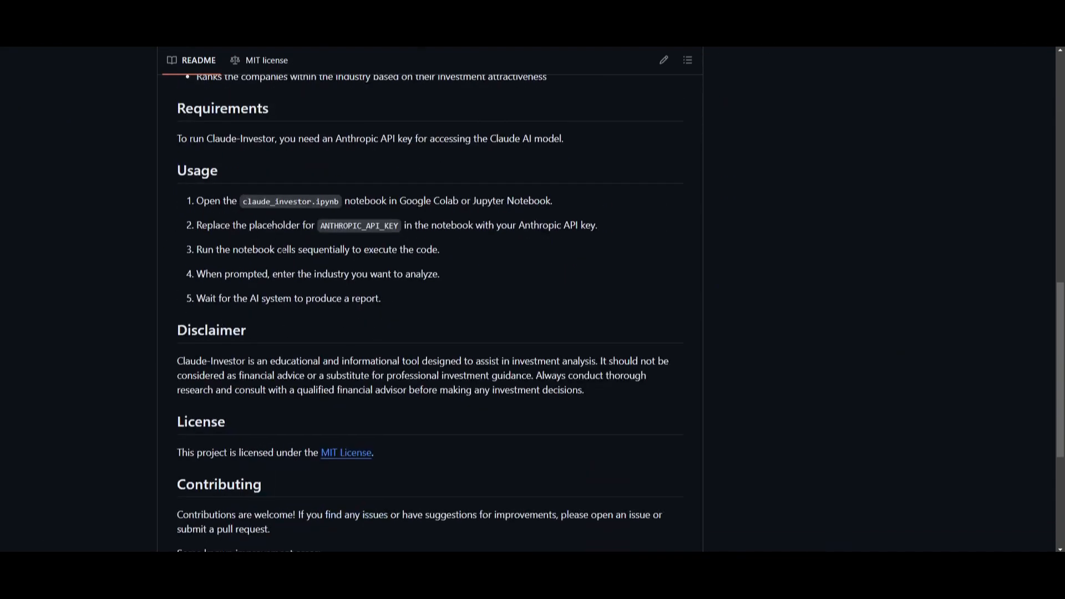
mouse_move(683, 345)
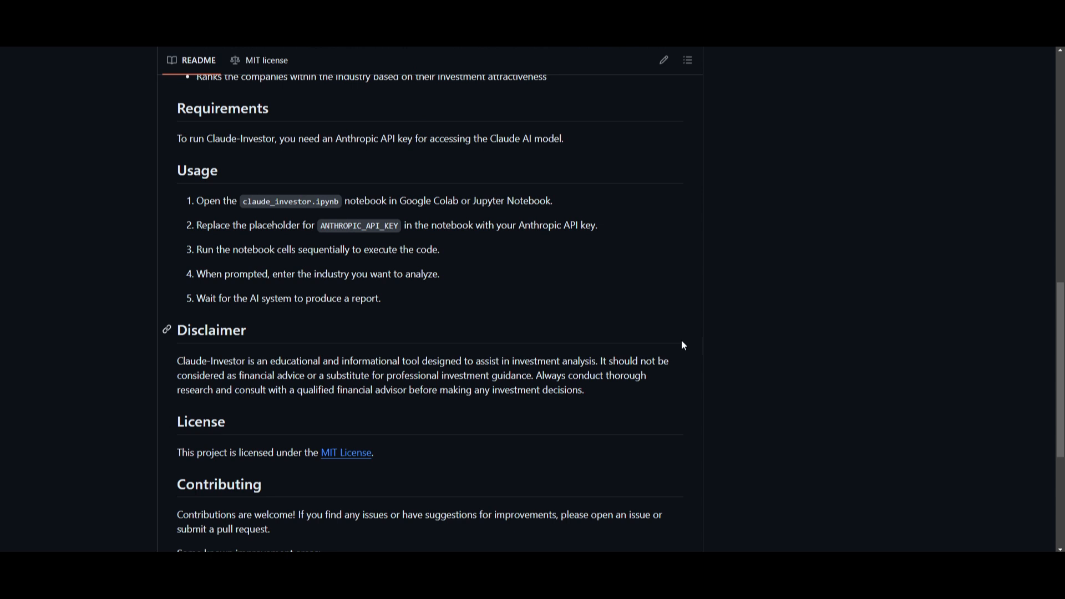
scroll("down", 3)
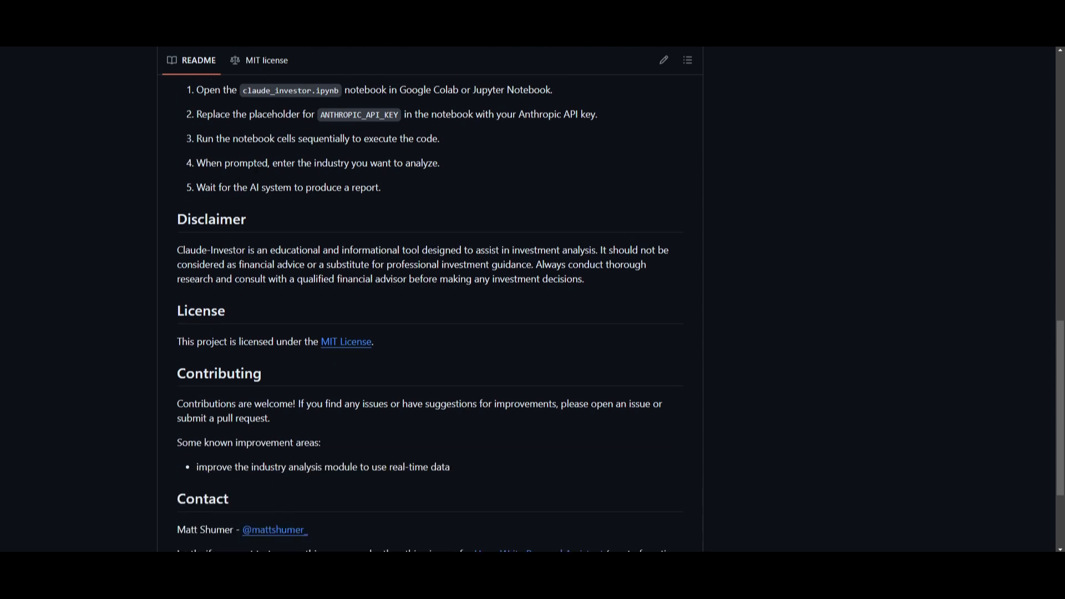
mouse_move(386, 159)
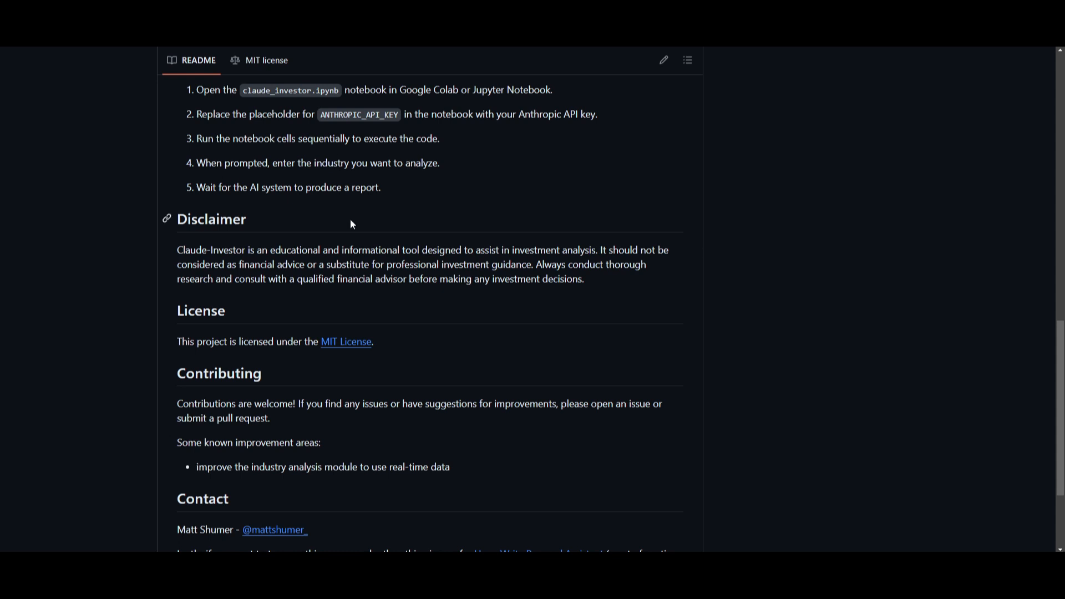
scroll("down", 3)
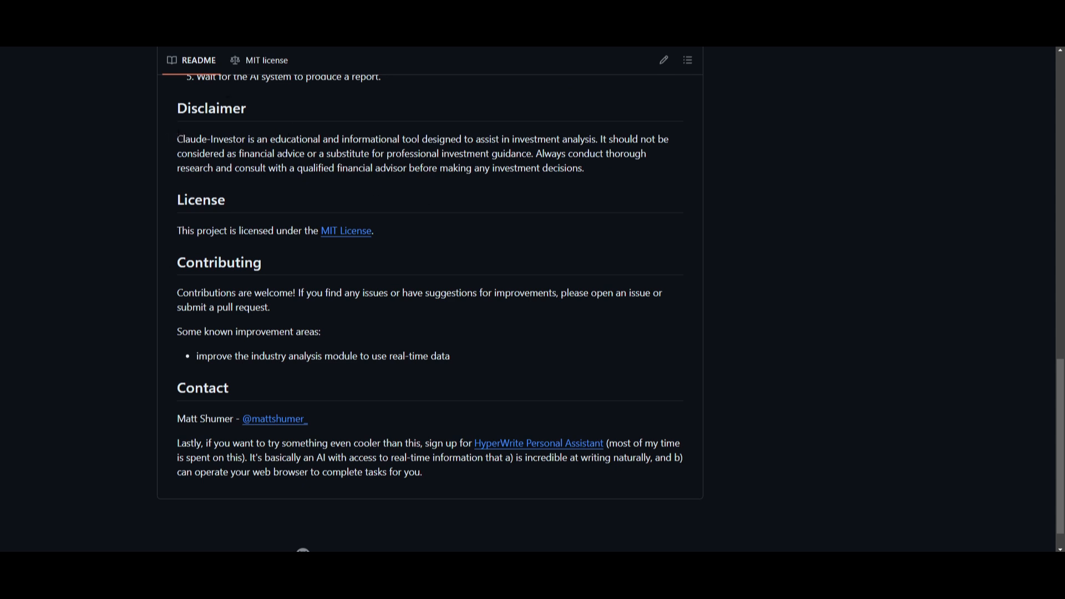
Step: Highlight the README's Disclaimer paragraph through the not-financial-advice and advisor statements, then clear it
left_click_drag(177, 139, 334, 140)
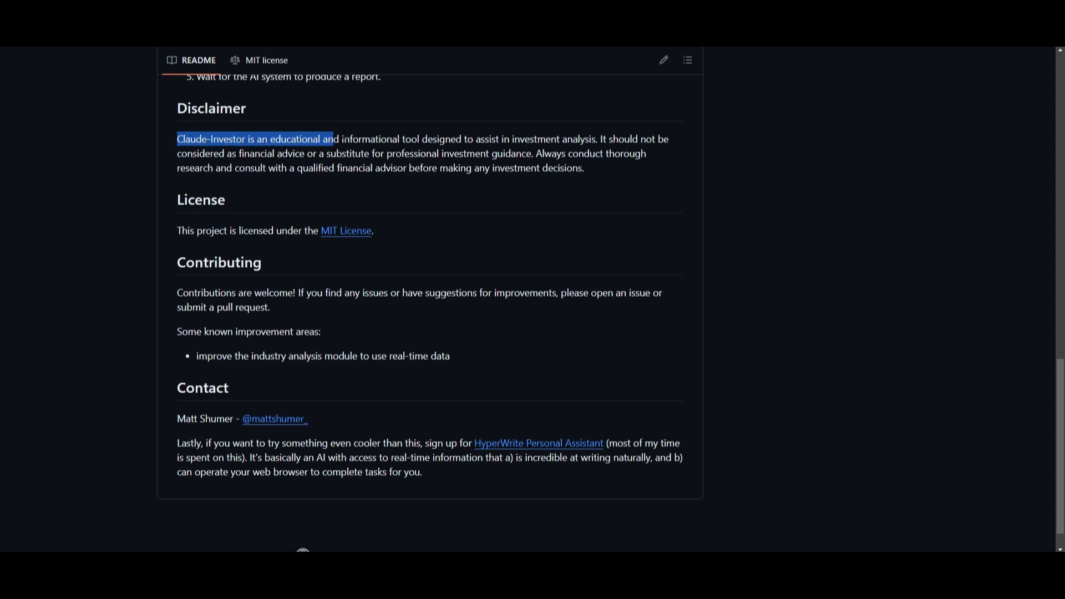
left_click_drag(333, 140, 534, 140)
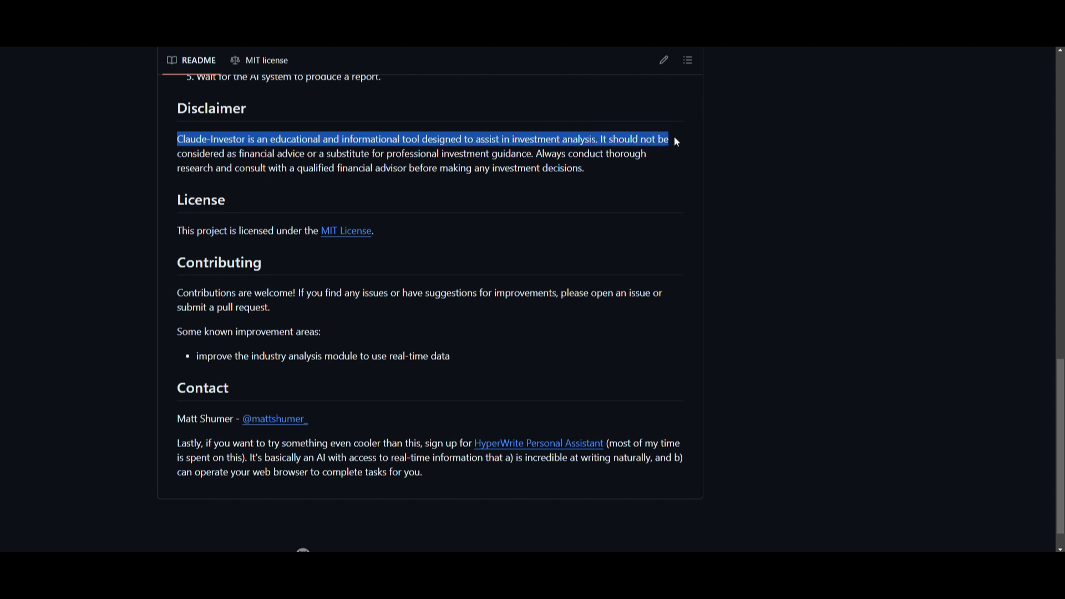
left_click_drag(669, 139, 316, 153)
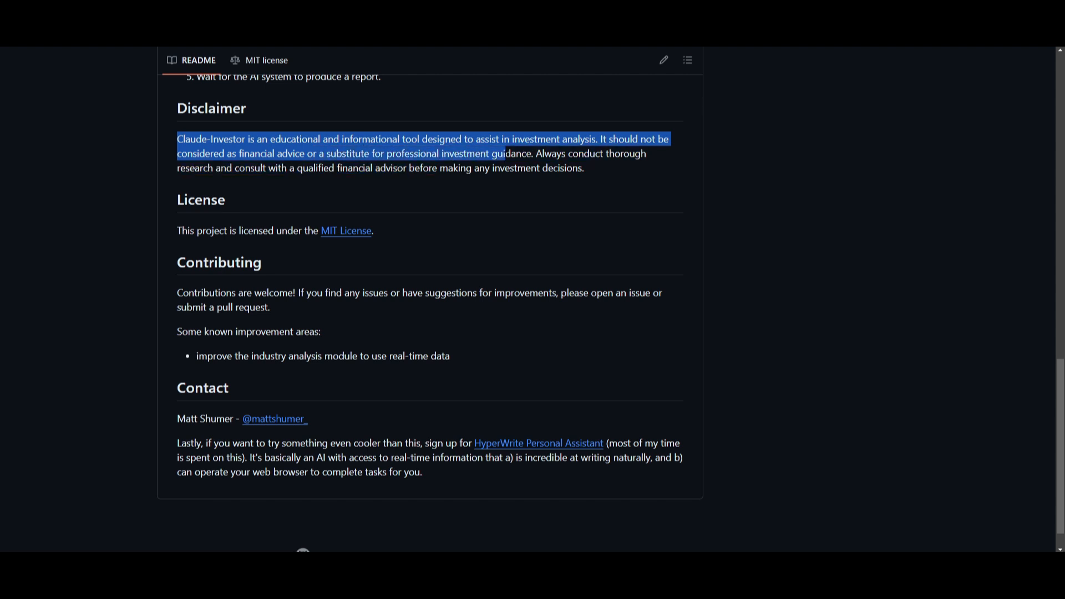
left_click_drag(502, 153, 646, 153)
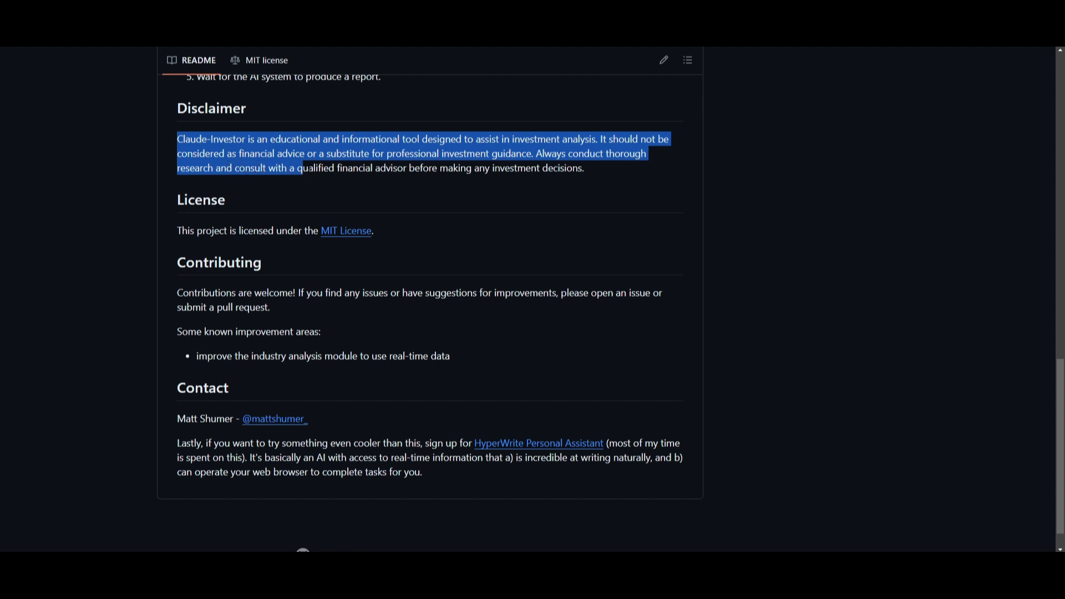
left_click_drag(304, 168, 416, 168)
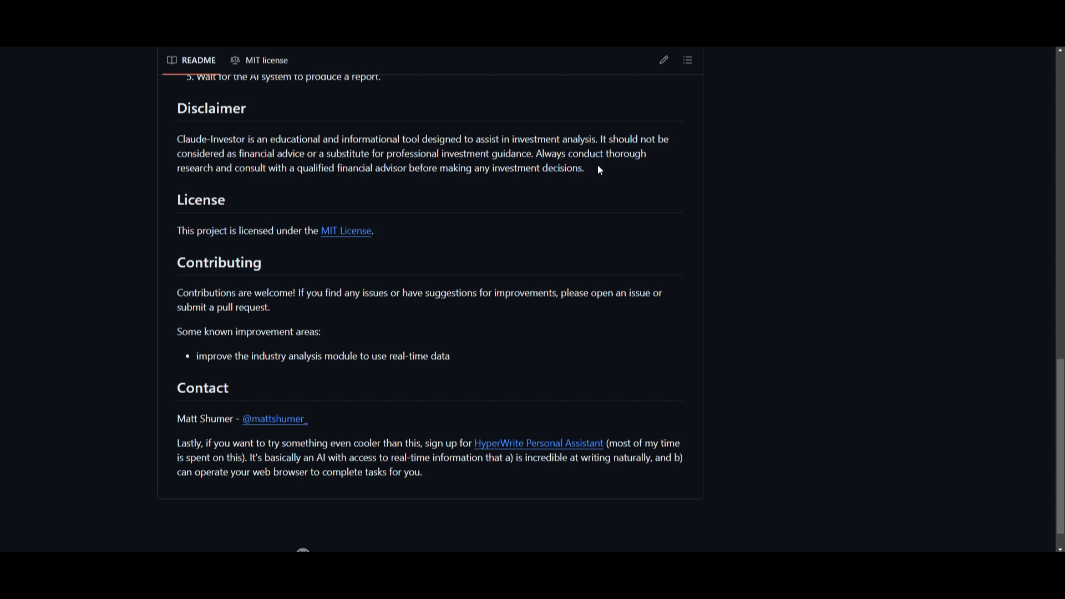
mouse_move(592, 175)
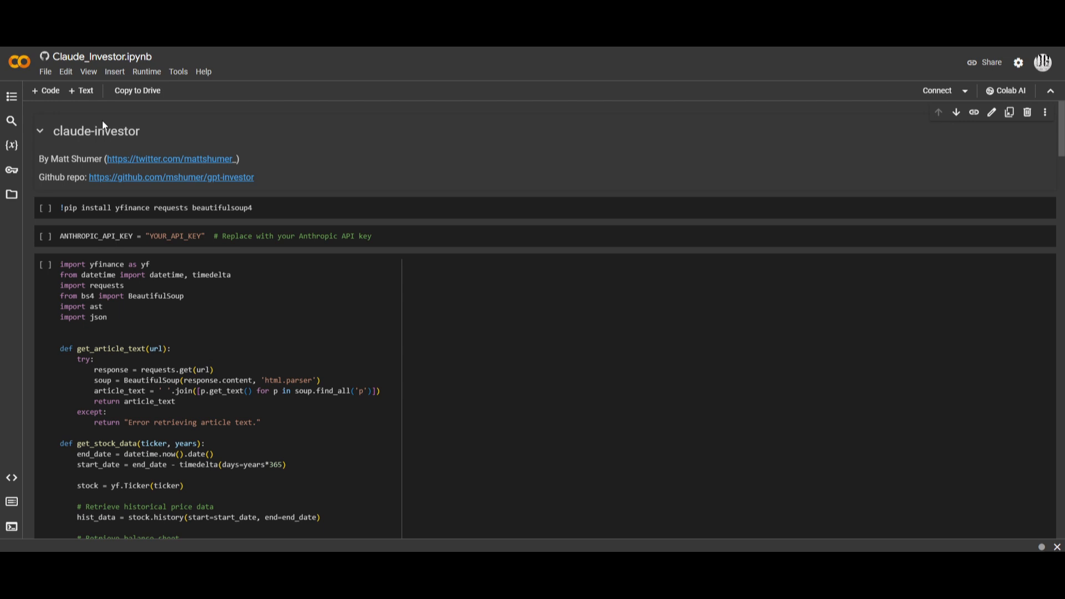
Step: Save the notebook's runtime type as Python 3 on CPU with no GPU accelerator
left_click(139, 131)
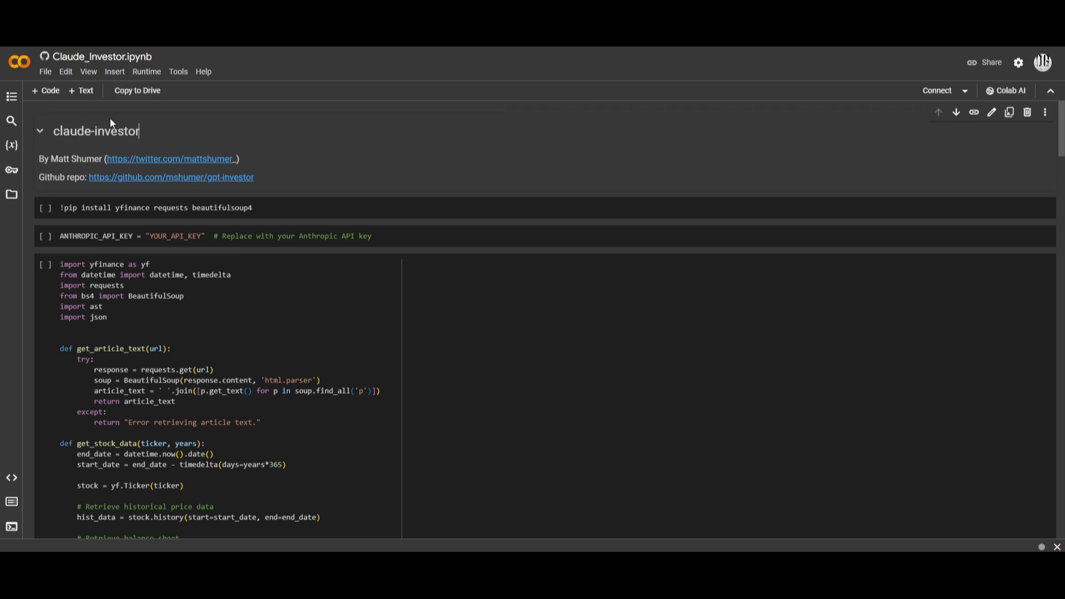
left_click(45, 71)
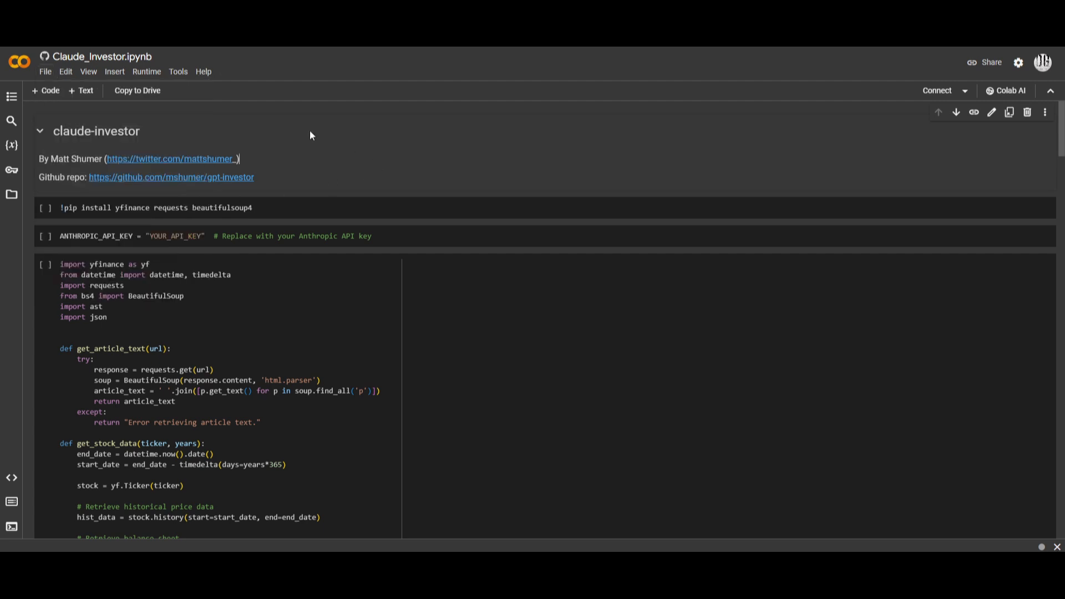
left_click(147, 71)
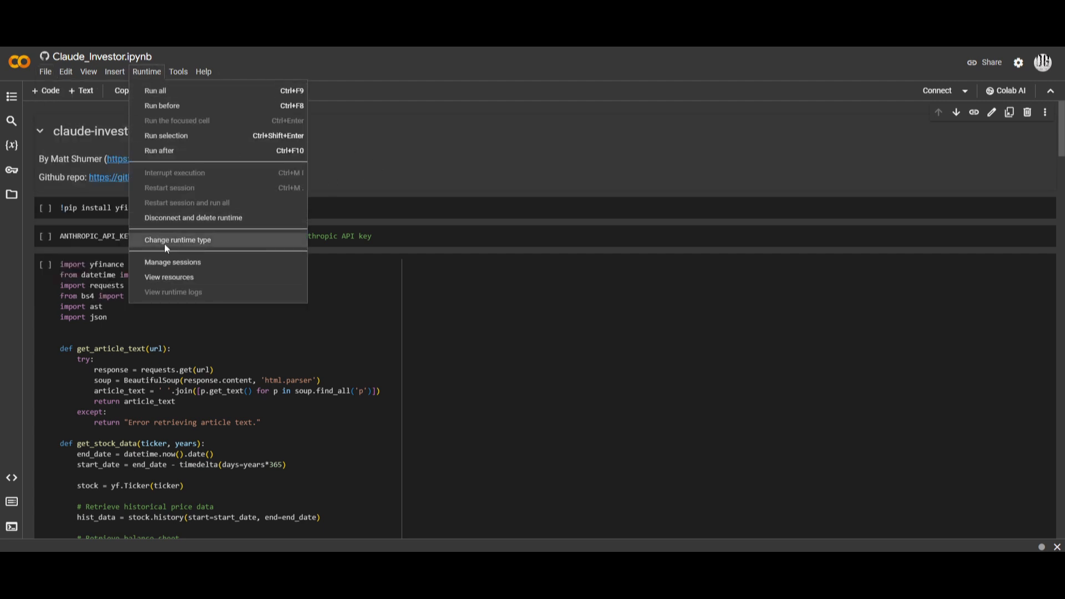
left_click(177, 240)
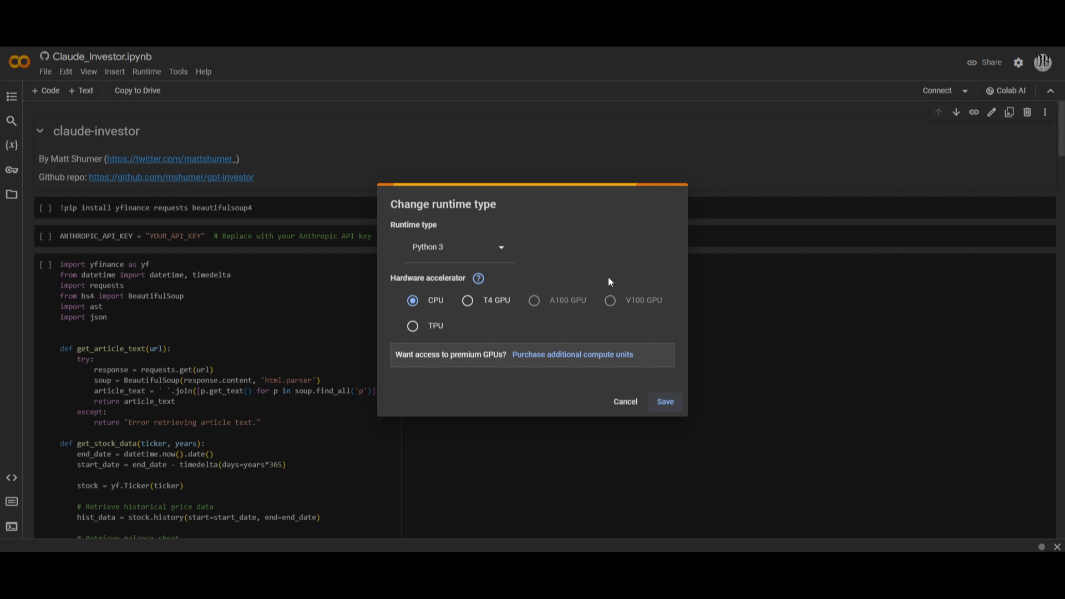
mouse_move(666, 402)
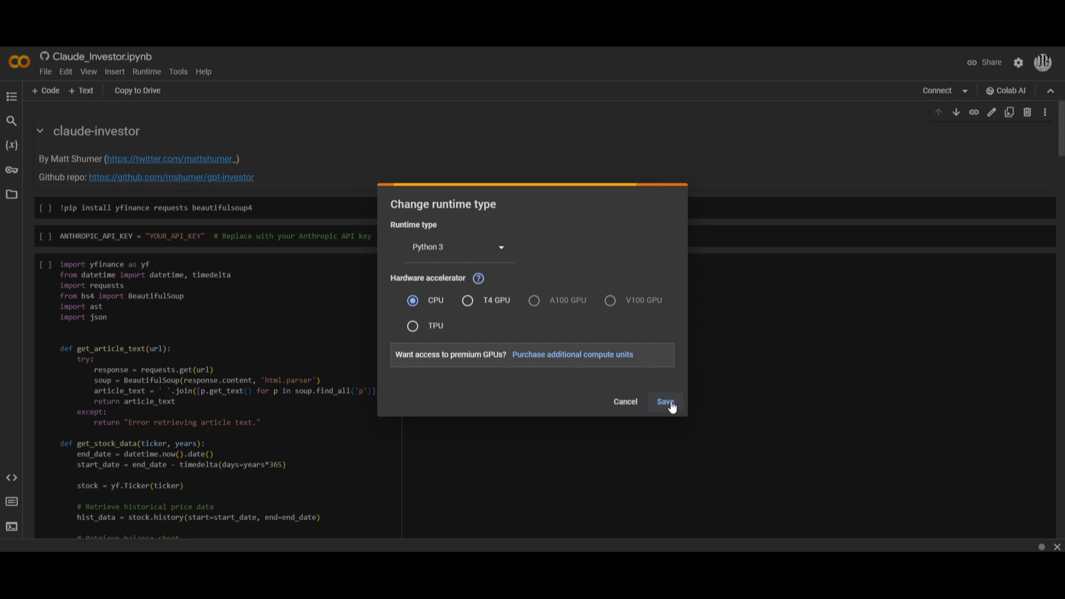
left_click(665, 401)
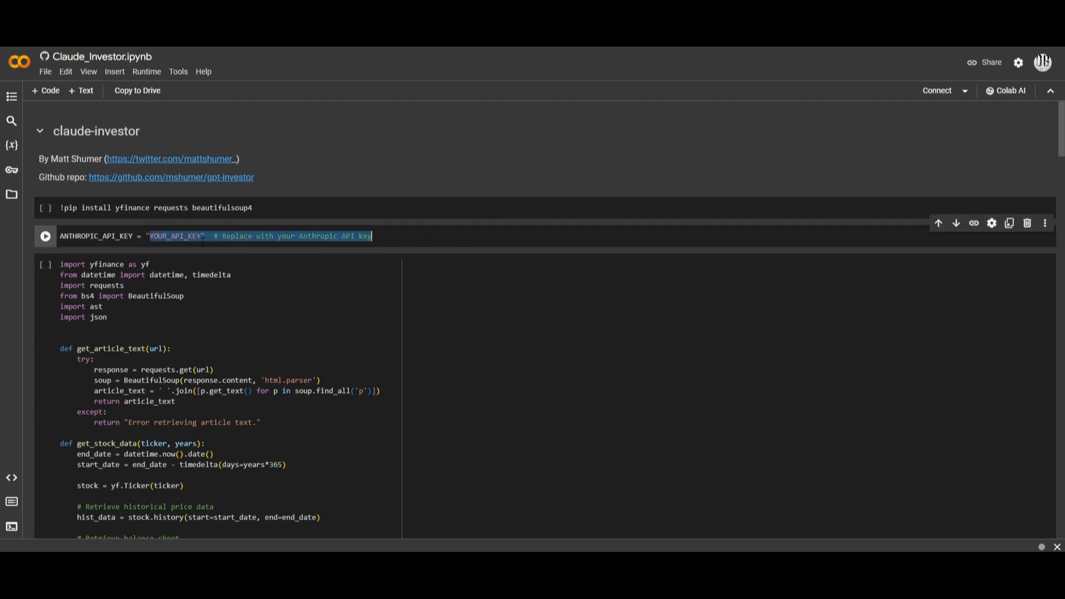
Step: Scroll through the get_stock_data and generate_ticker_ideas functions in the notebook
scroll("down", 3)
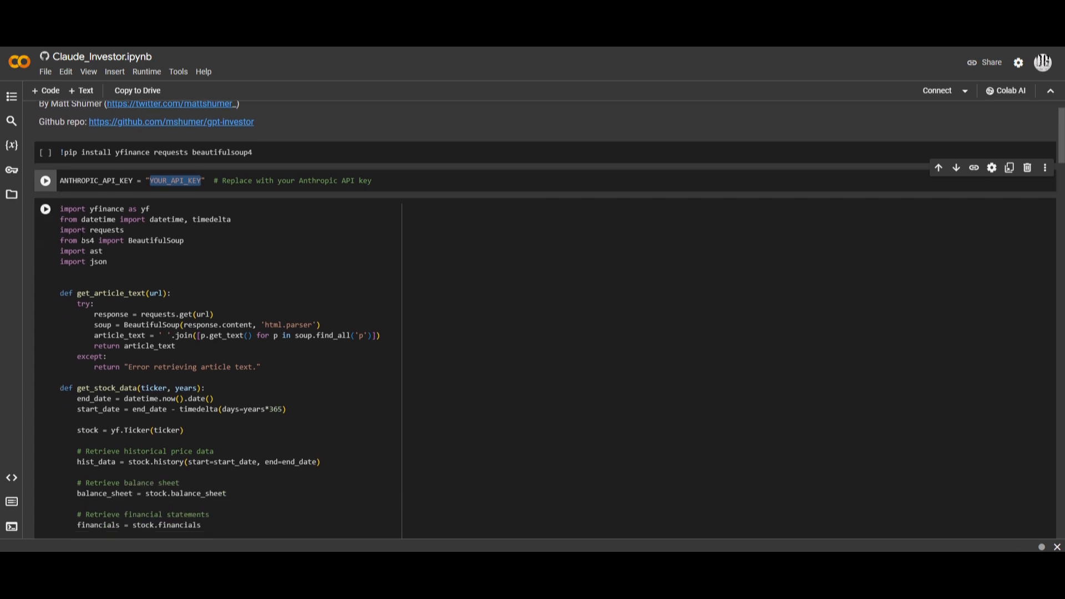
scroll("down", 3)
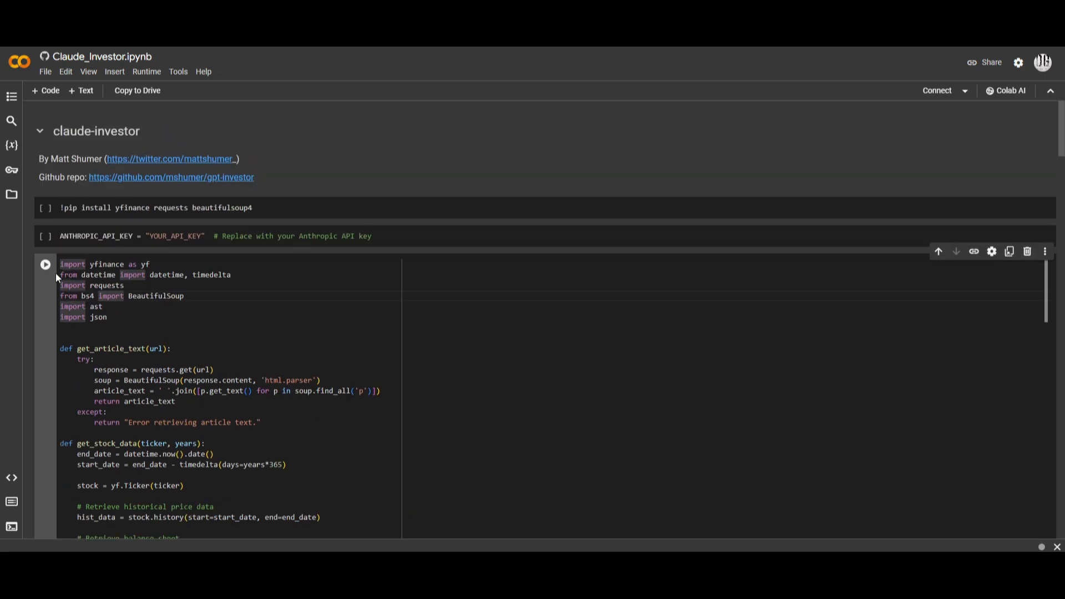
scroll("down", 3)
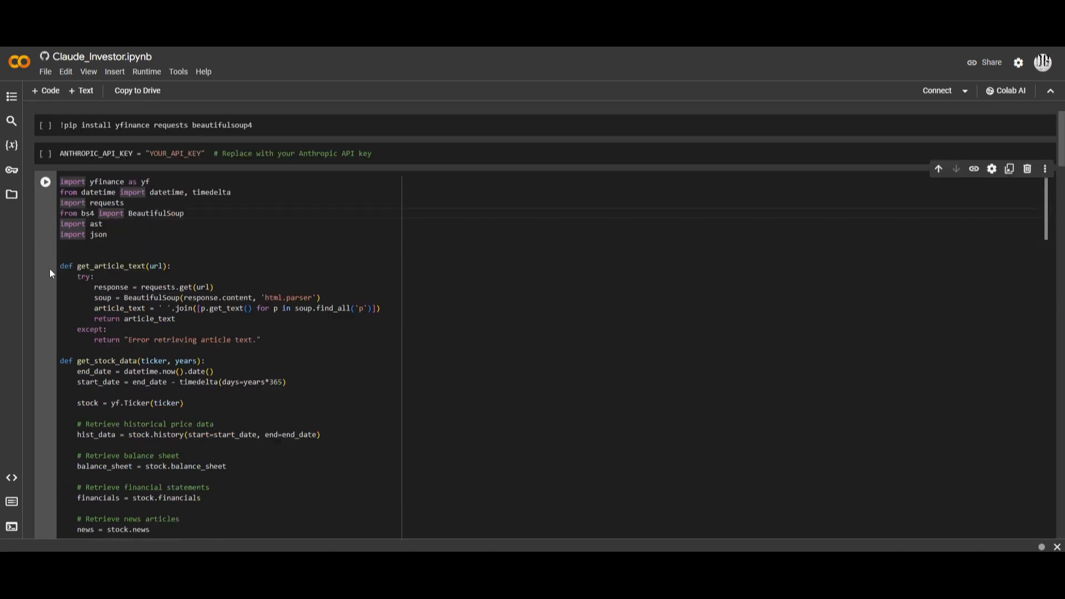
scroll("down", 3)
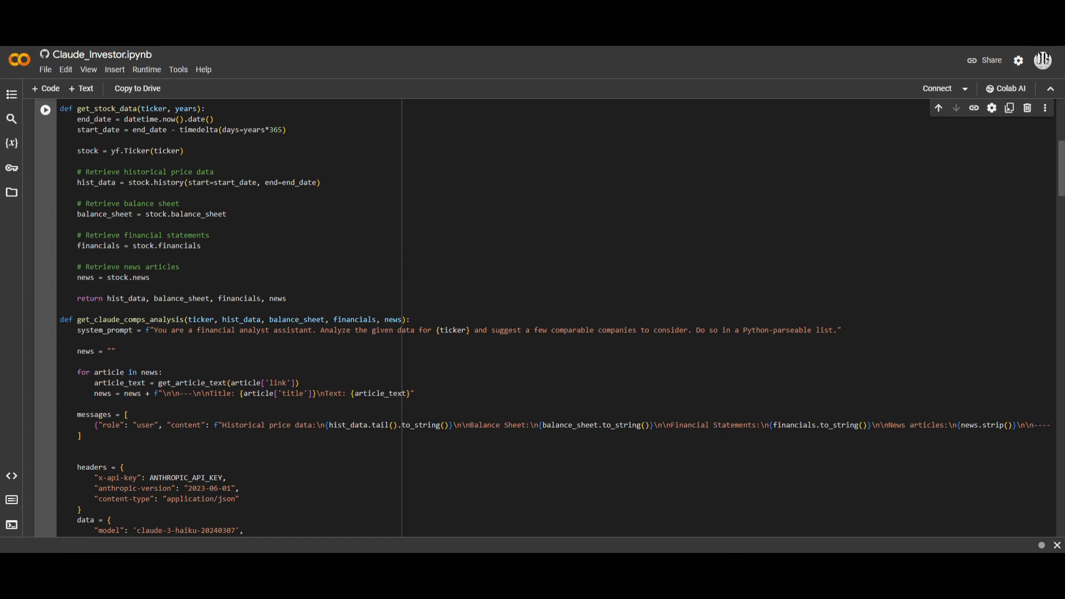
Step: Continue down through rank_companies to the industry input prompt code
scroll("down", 3)
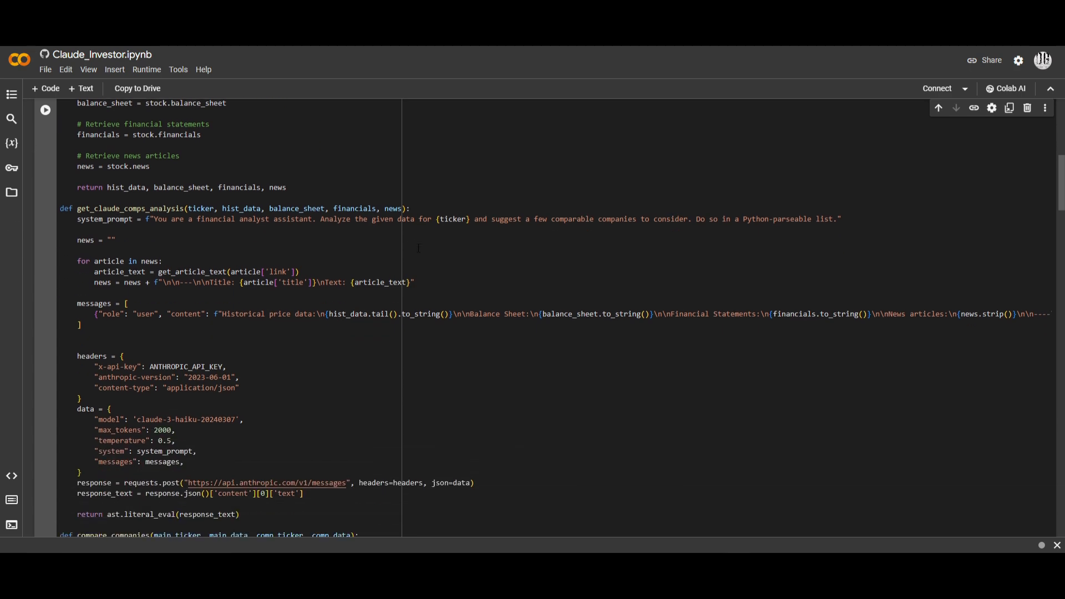
scroll("down", 3)
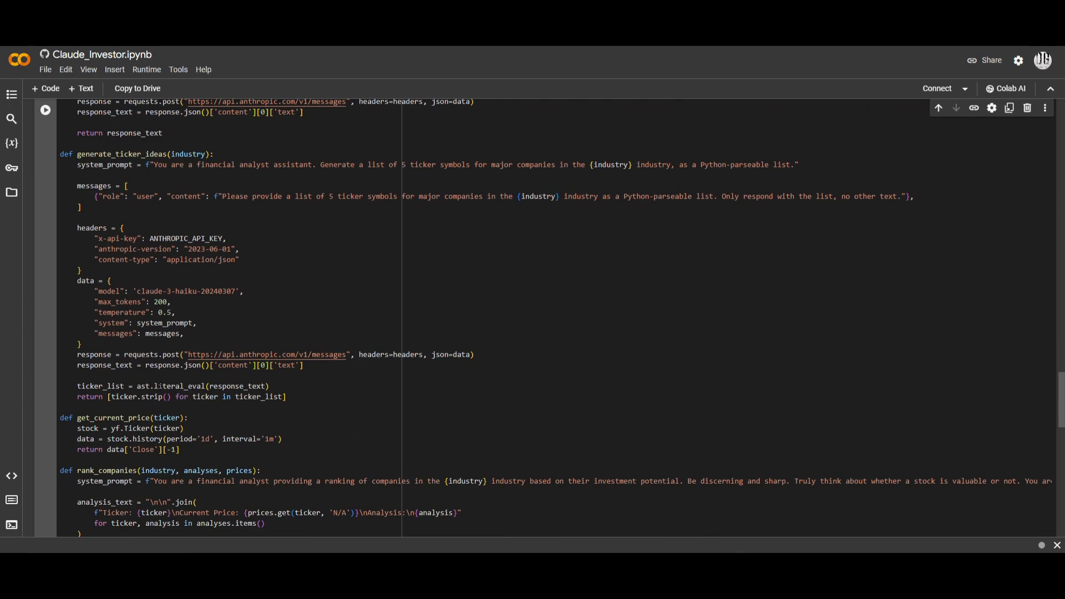
scroll("down", 3)
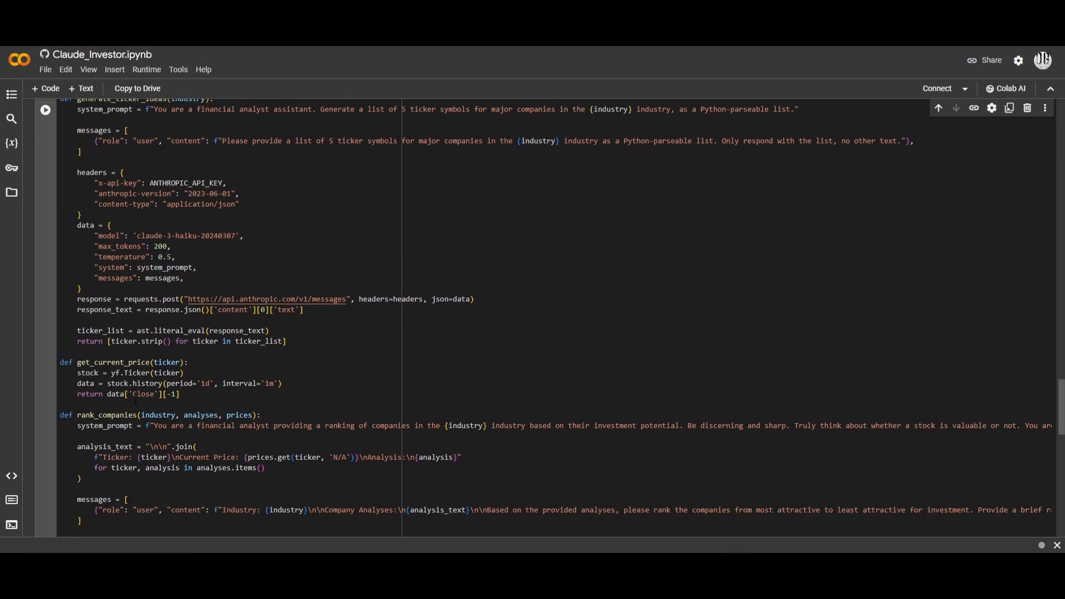
scroll("down", 3)
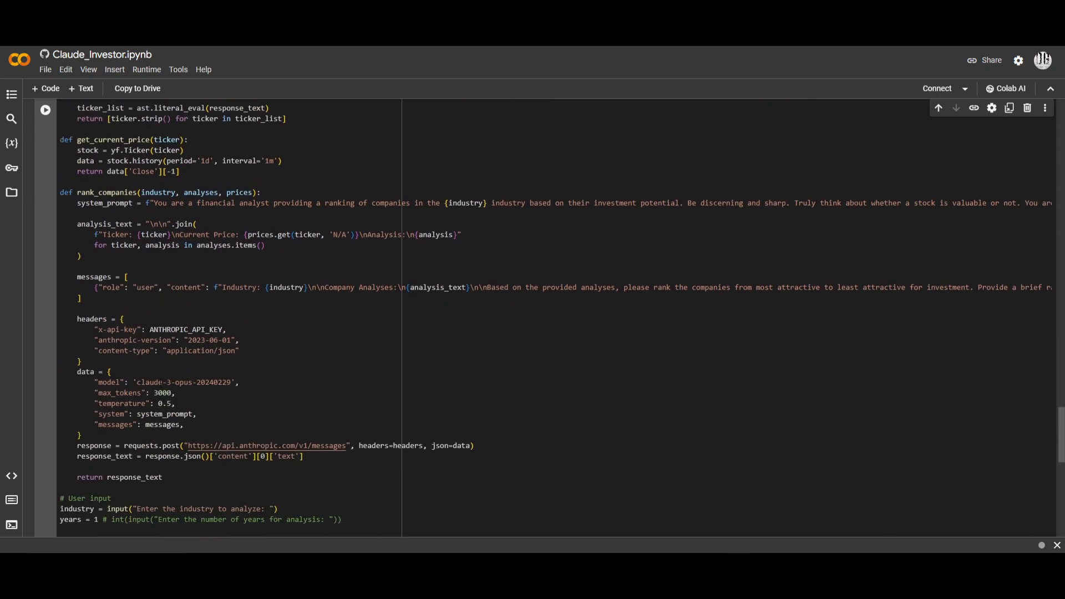
scroll("down", 3)
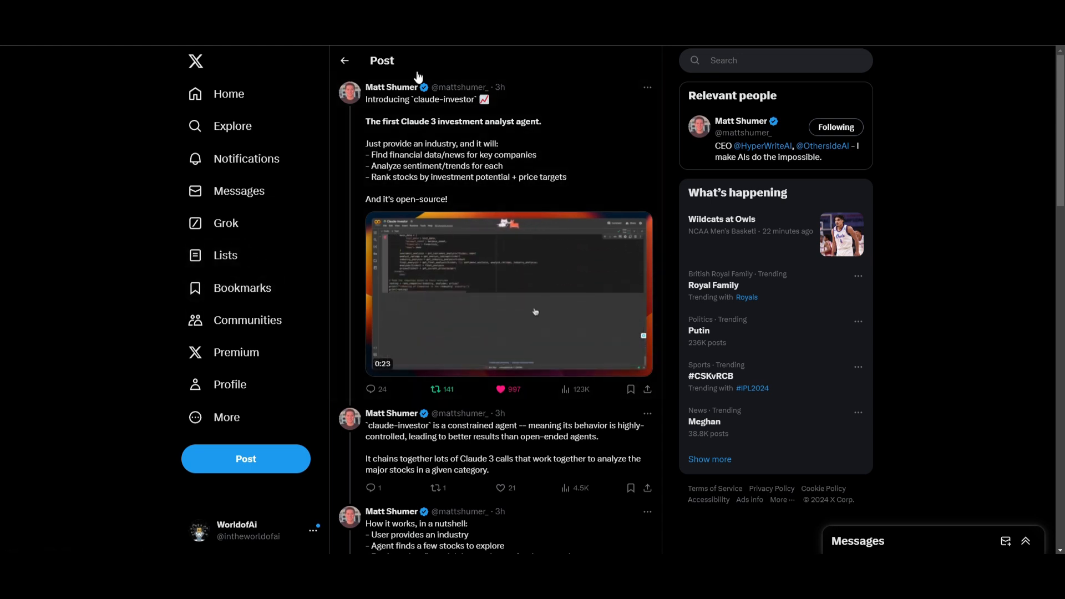
left_click(509, 293)
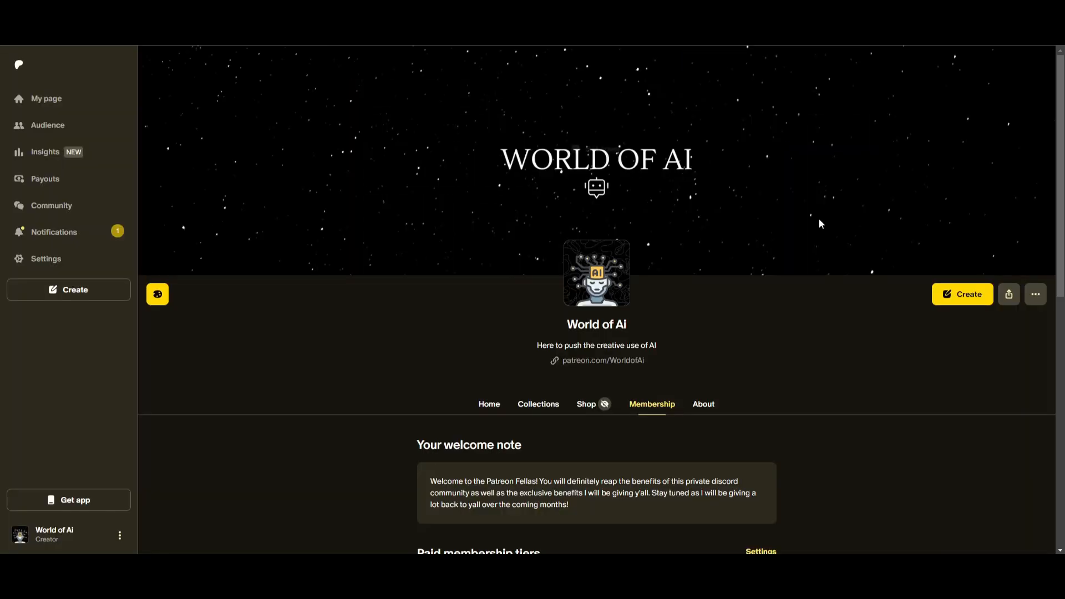
scroll("down", 3)
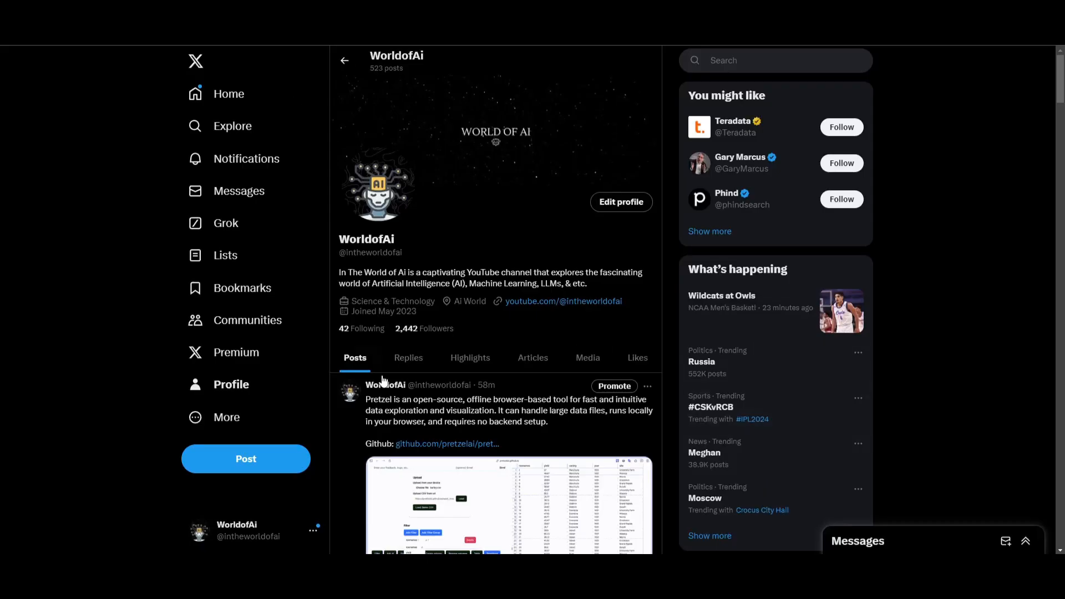
Step: Scroll the WorldofAi profile timeline down to the Devika posts
scroll("down", 3)
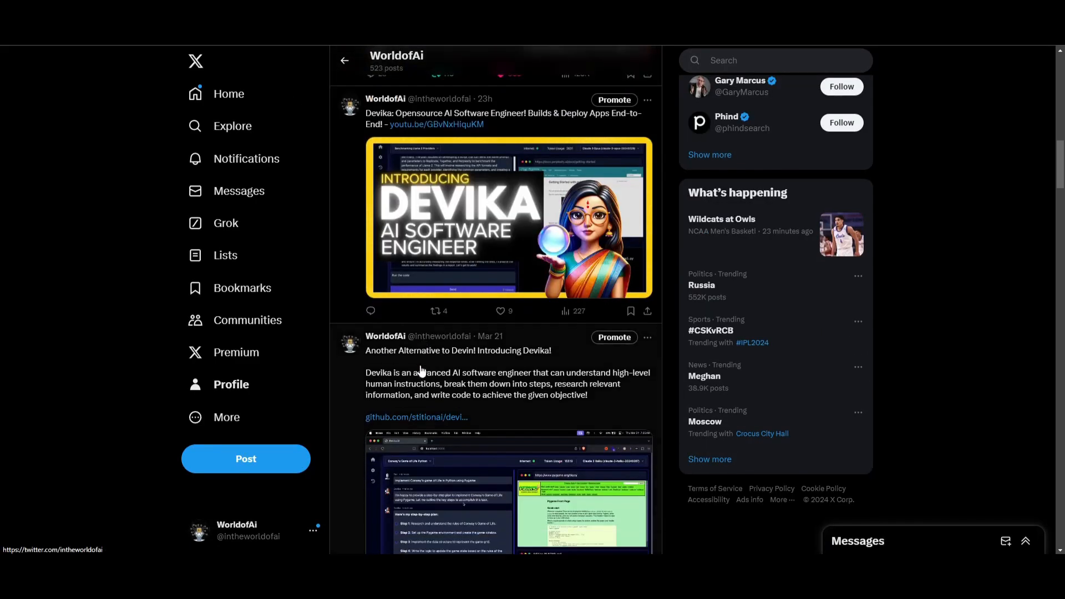
scroll("down", 3)
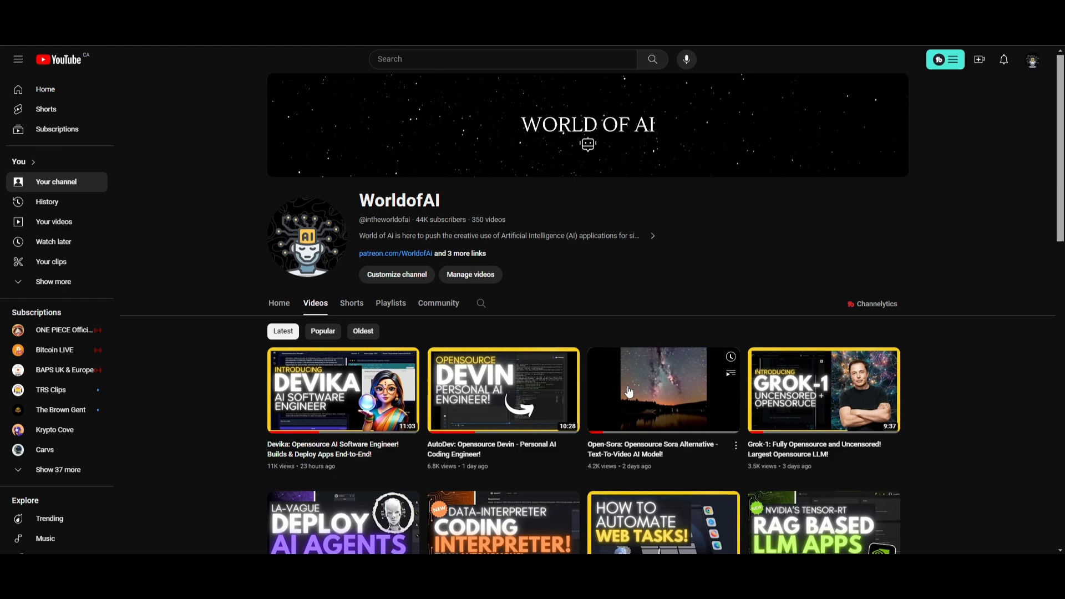
Step: Scroll the WorldofAI Videos tab down to older uploads like the Claude 3, StarCoder-2 and PandasAI videos
scroll("down", 3)
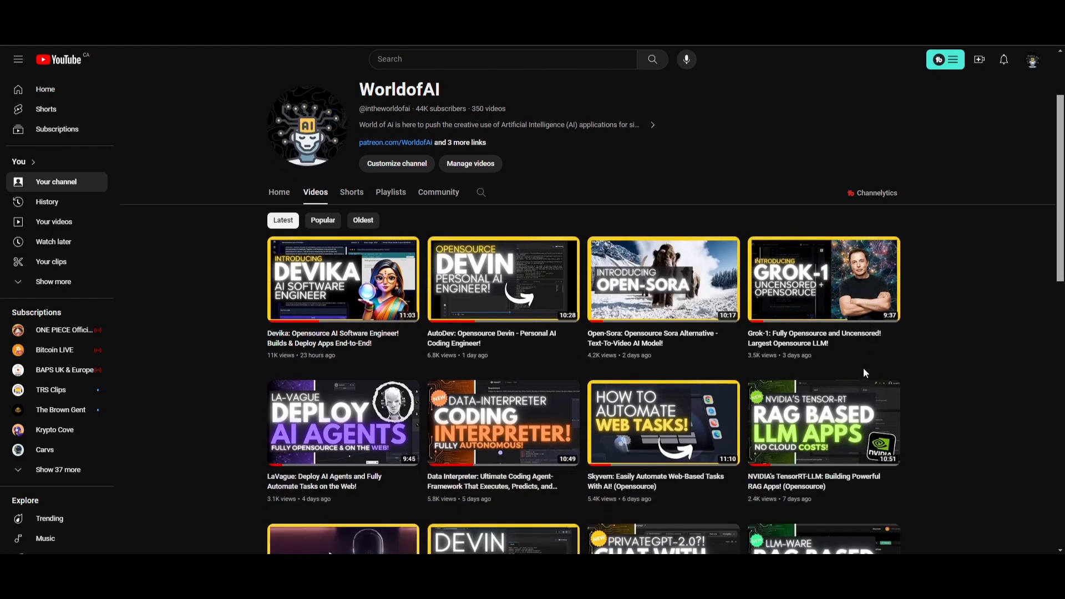
mouse_move(834, 410)
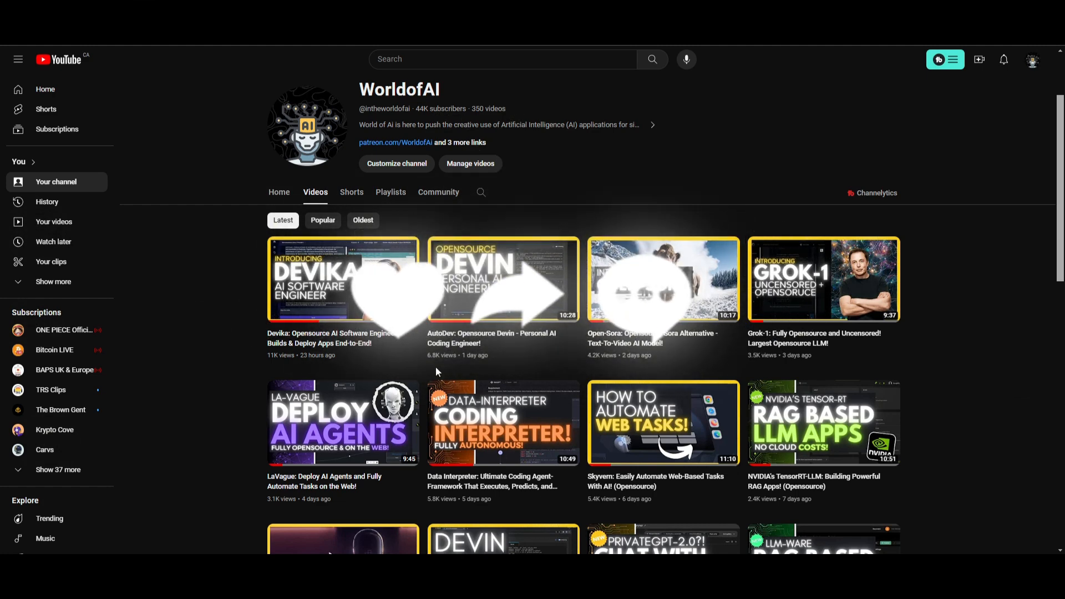
scroll("down", 3)
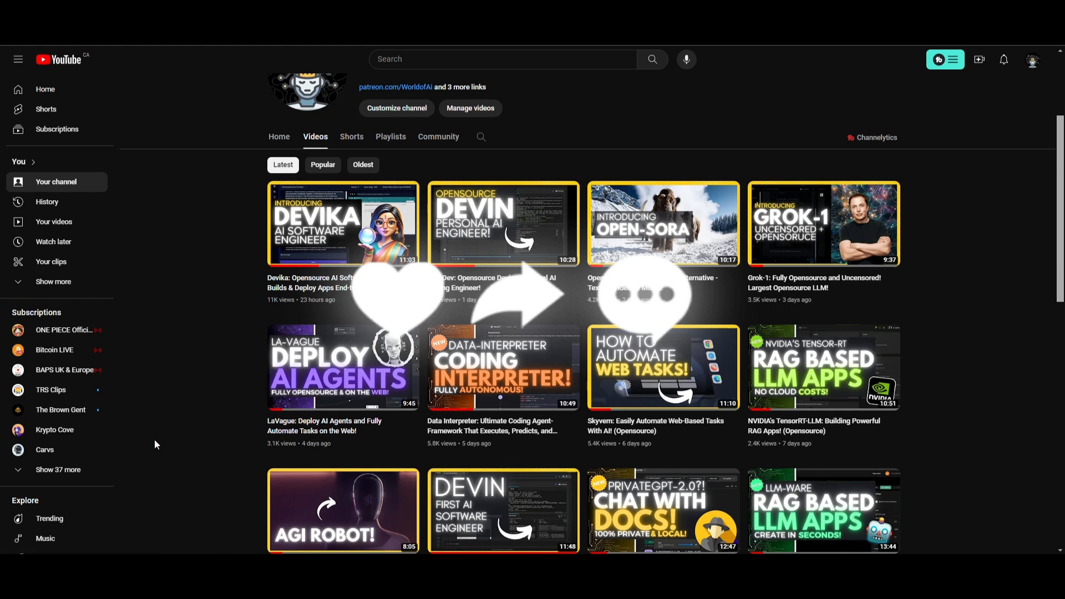
mouse_move(235, 371)
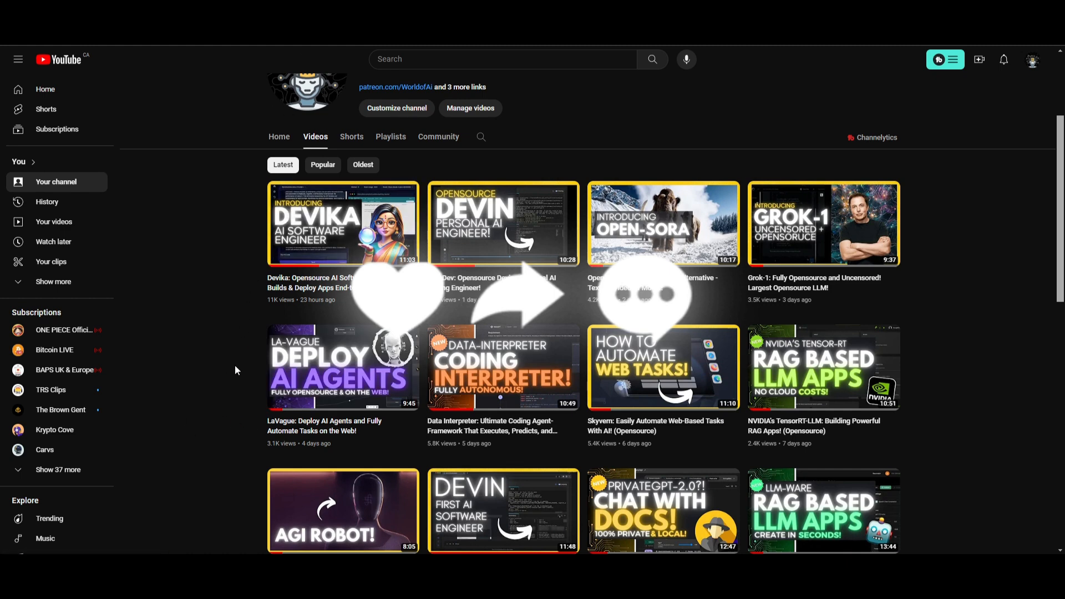
mouse_move(222, 481)
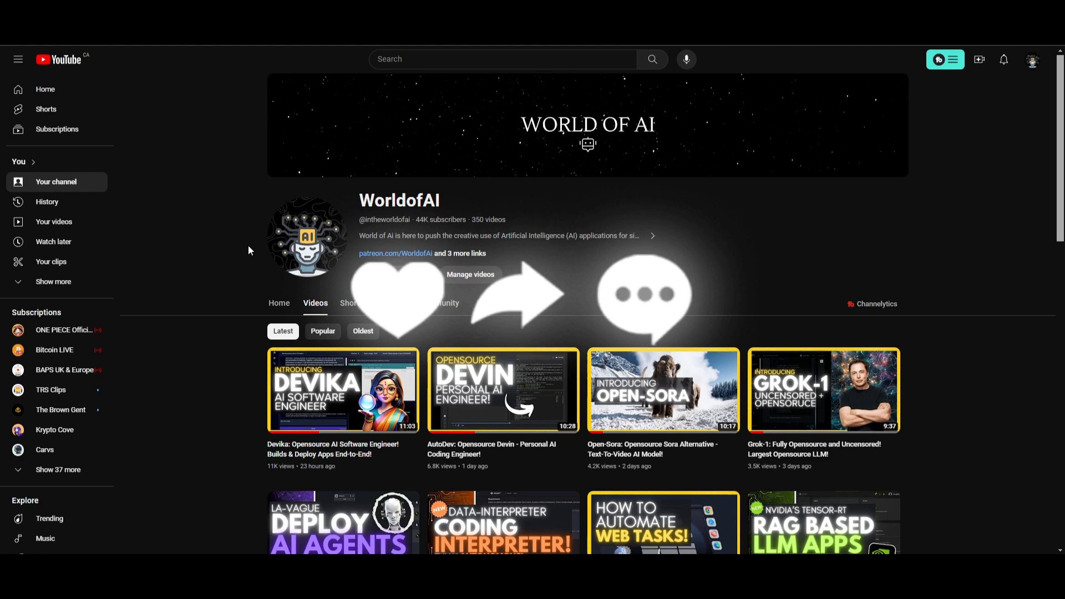
mouse_move(306, 237)
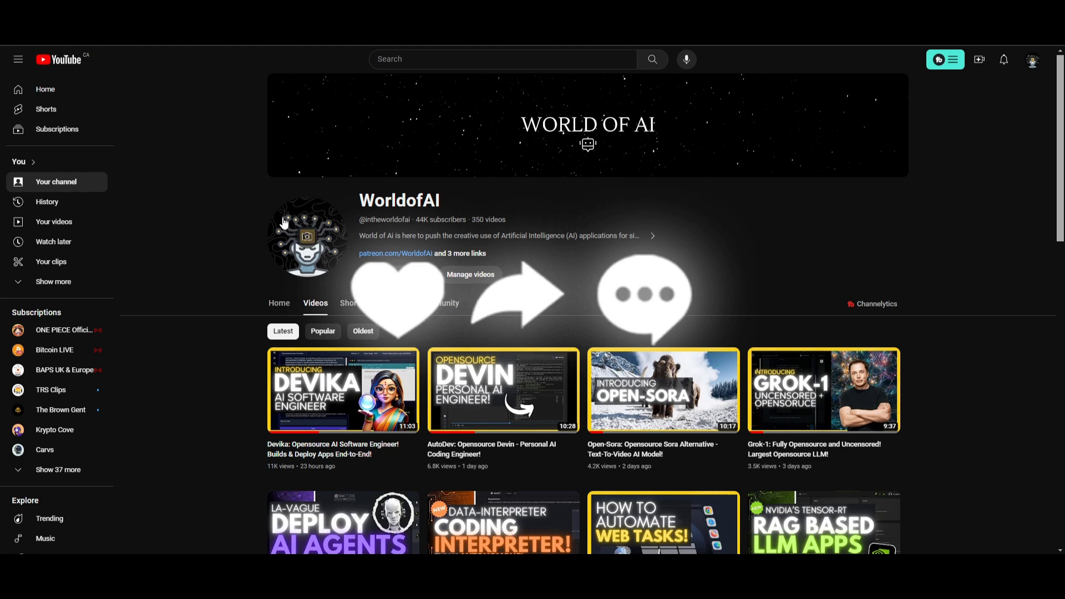
mouse_move(499, 244)
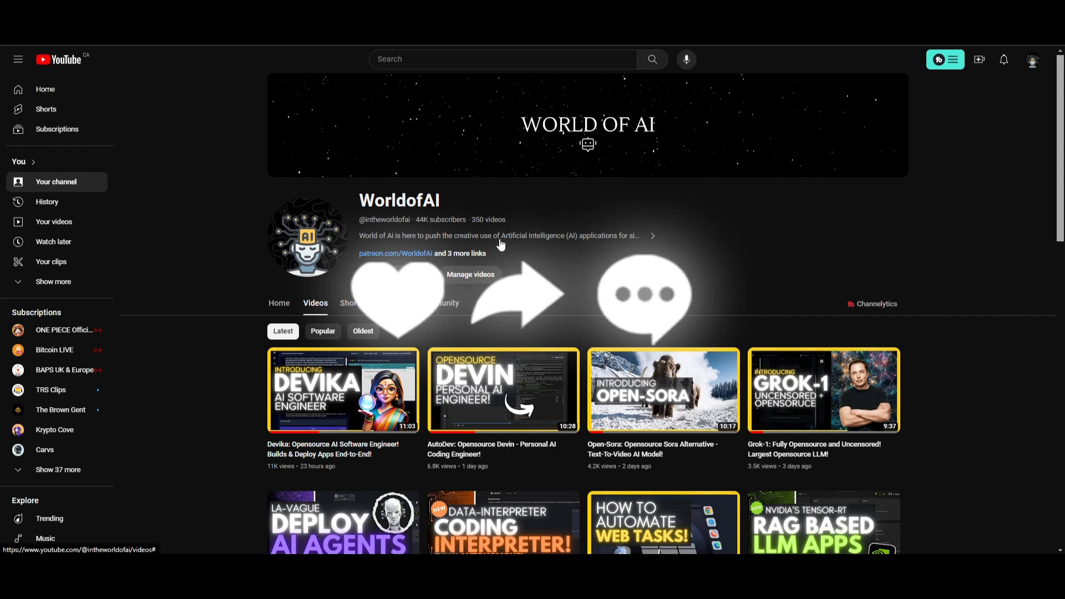
scroll("down", 3)
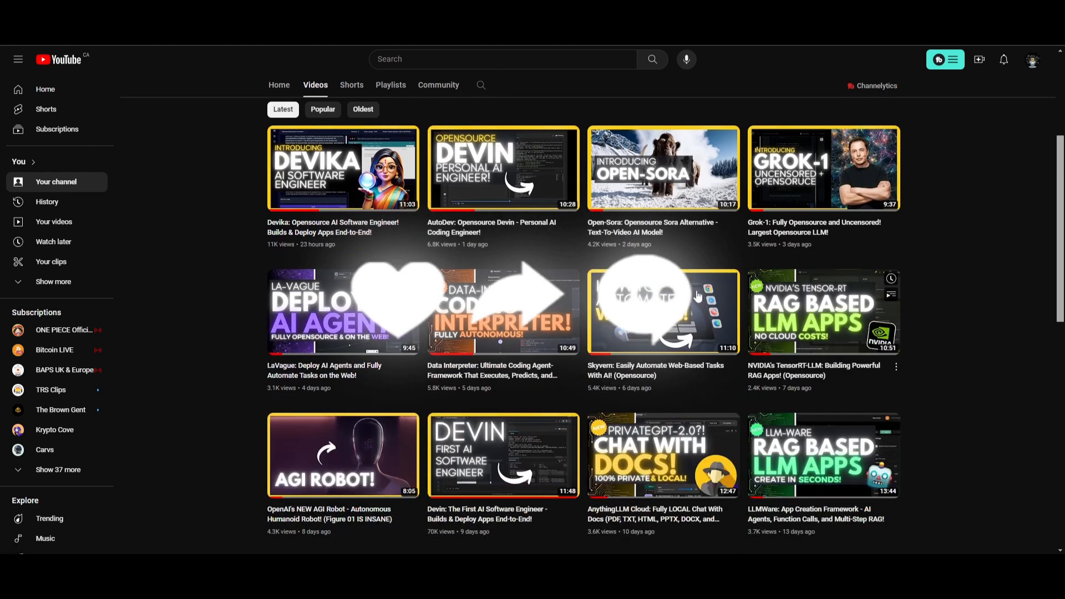
mouse_move(503, 270)
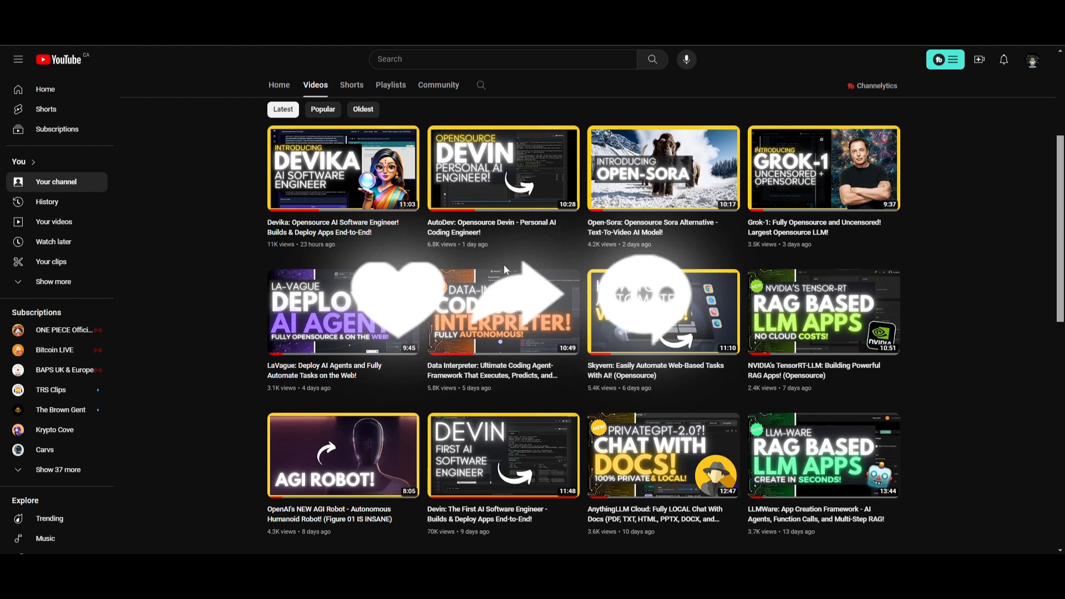
mouse_move(709, 412)
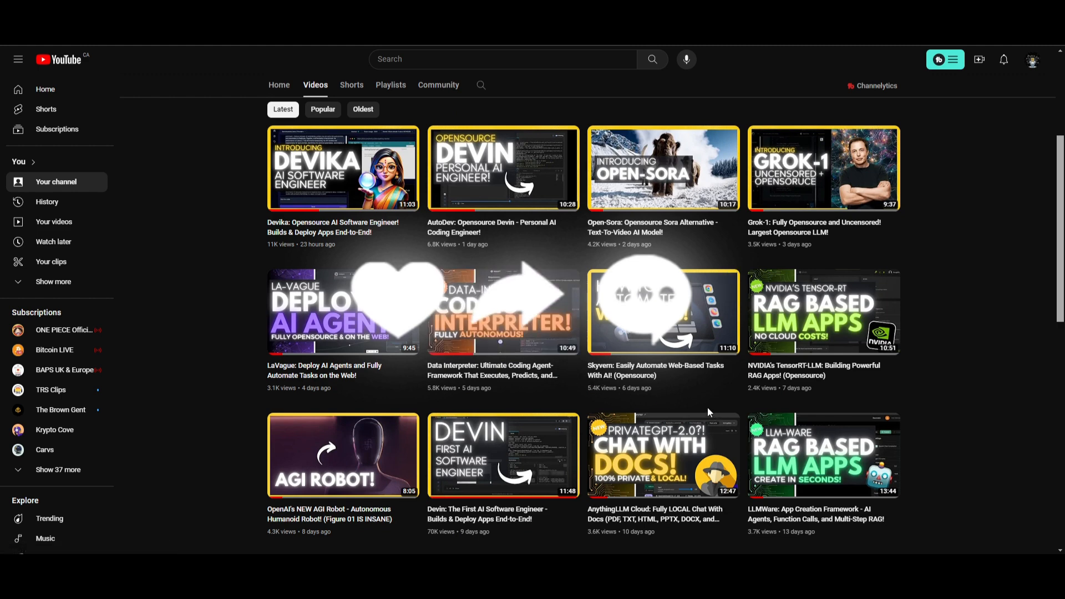
mouse_move(700, 404)
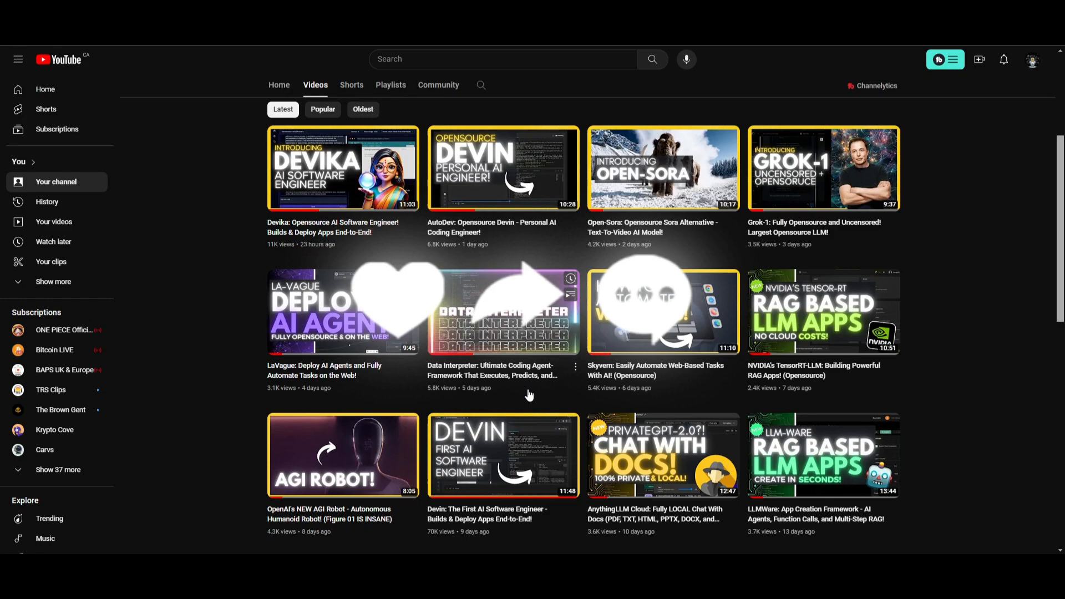
scroll("down", 3)
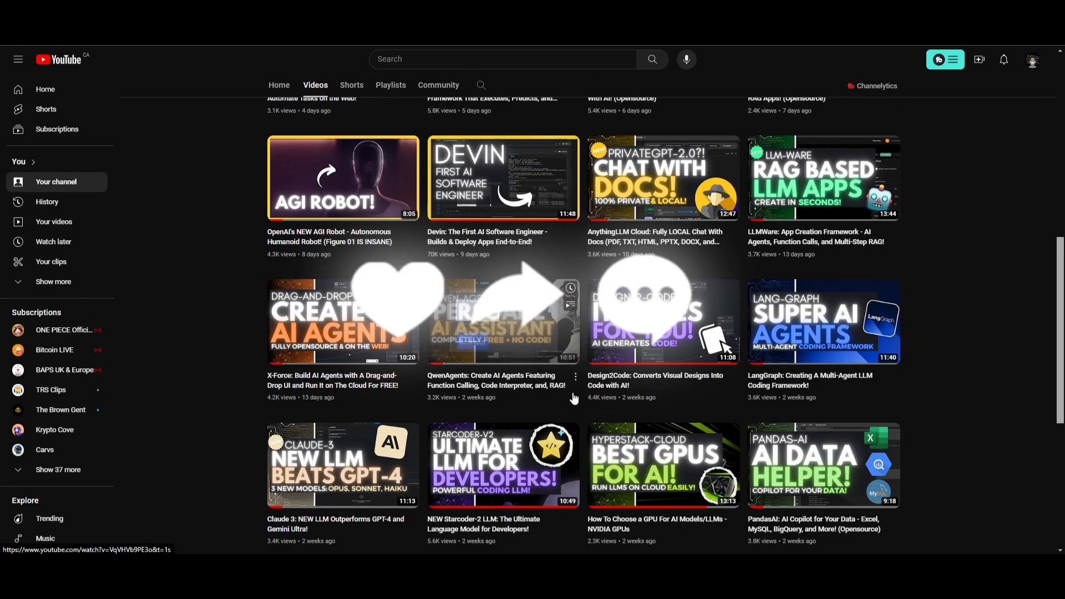